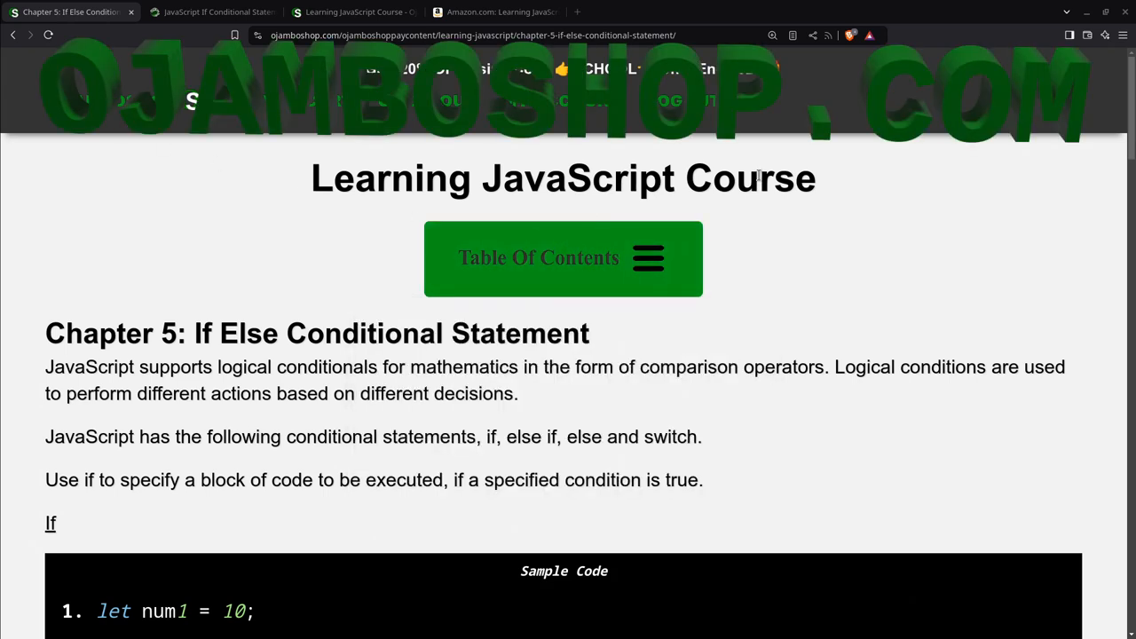
- Navigate from the course contents to the If Else Conditional Statement chapter
{"action": "left_click", "coordinate": [563, 259]}
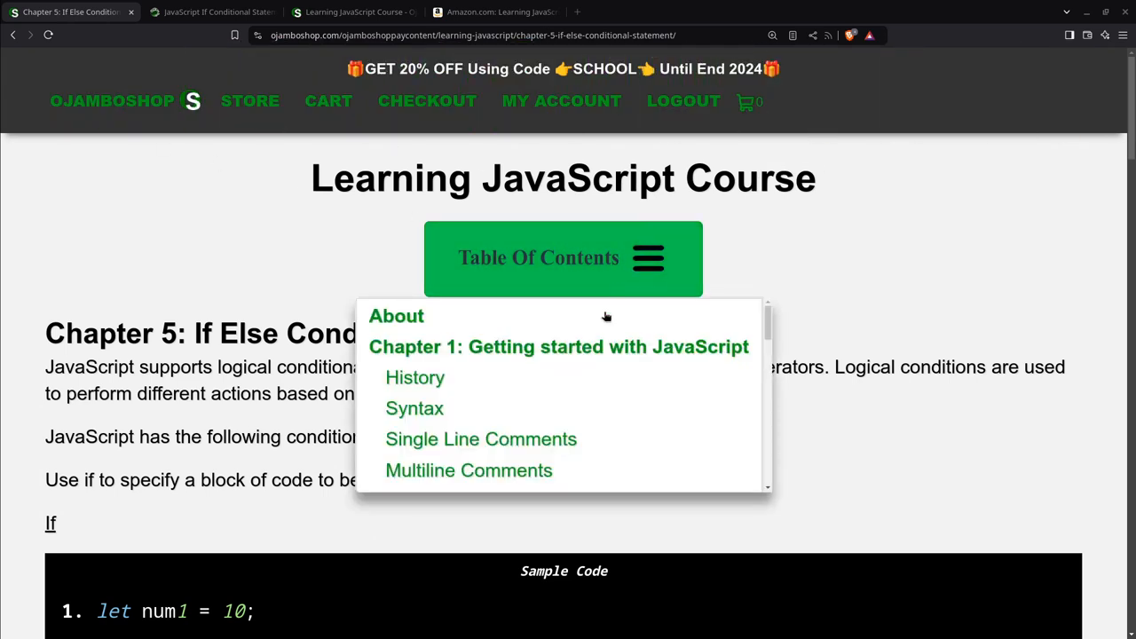
{"action": "scroll", "scroll_direction": "down", "scroll_amount": 3}
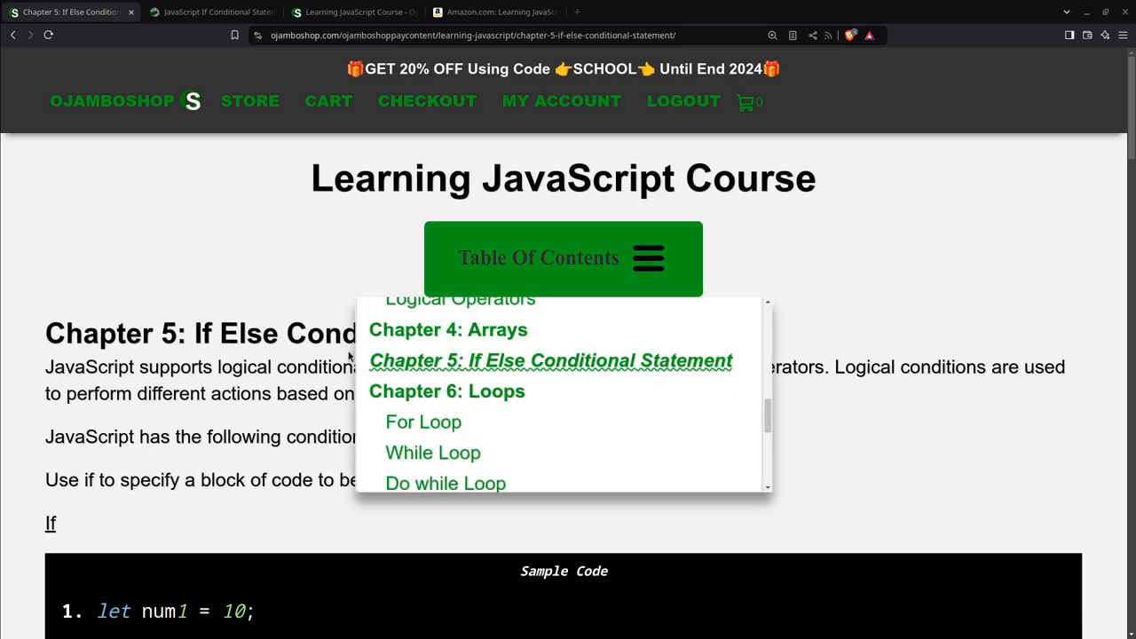
{"action": "left_click", "coordinate": [563, 259]}
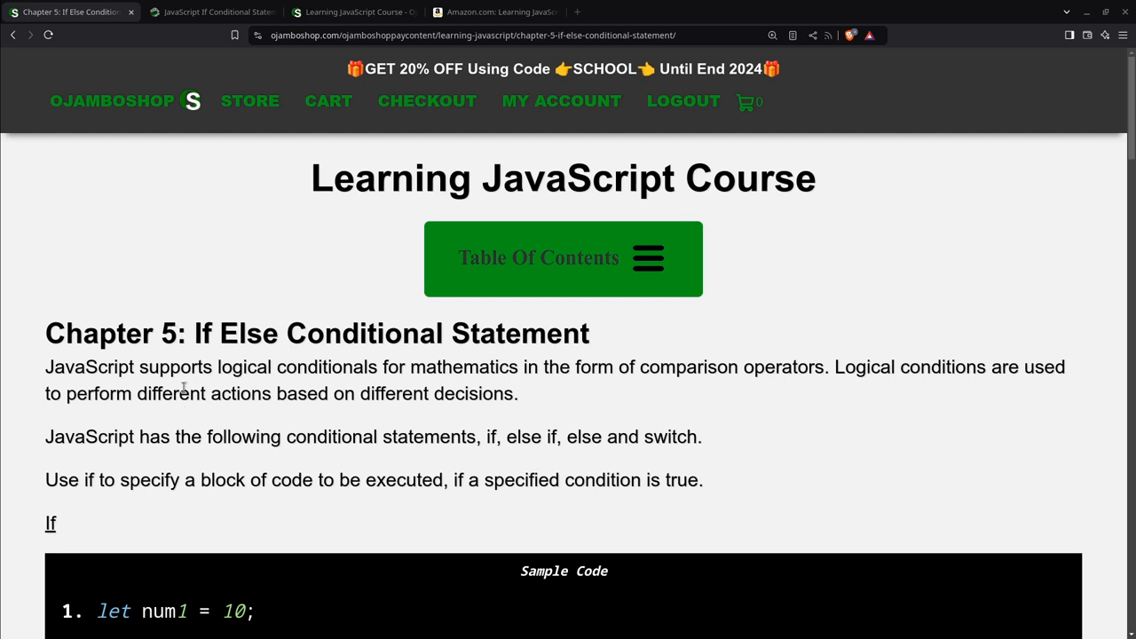
{"action": "mouse_move", "coordinate": [185, 387]}
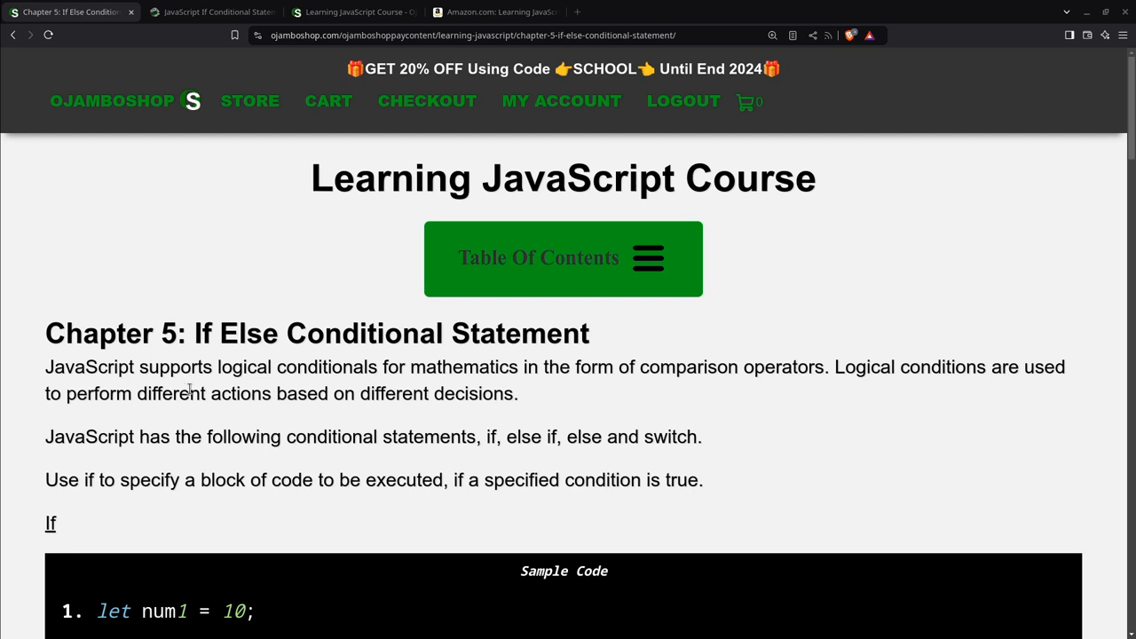
- Scroll past the If, Else if and Switch samples to reach the empty Code IDE Input
{"action": "scroll", "scroll_direction": "down", "scroll_amount": 3}
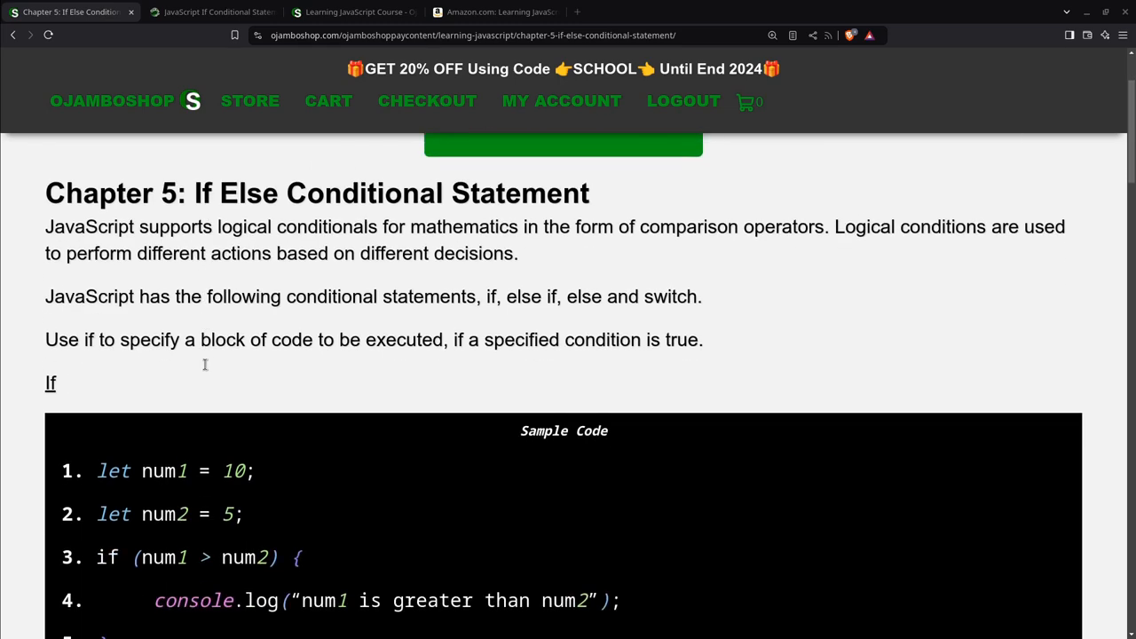
{"action": "scroll", "scroll_direction": "down", "scroll_amount": 3}
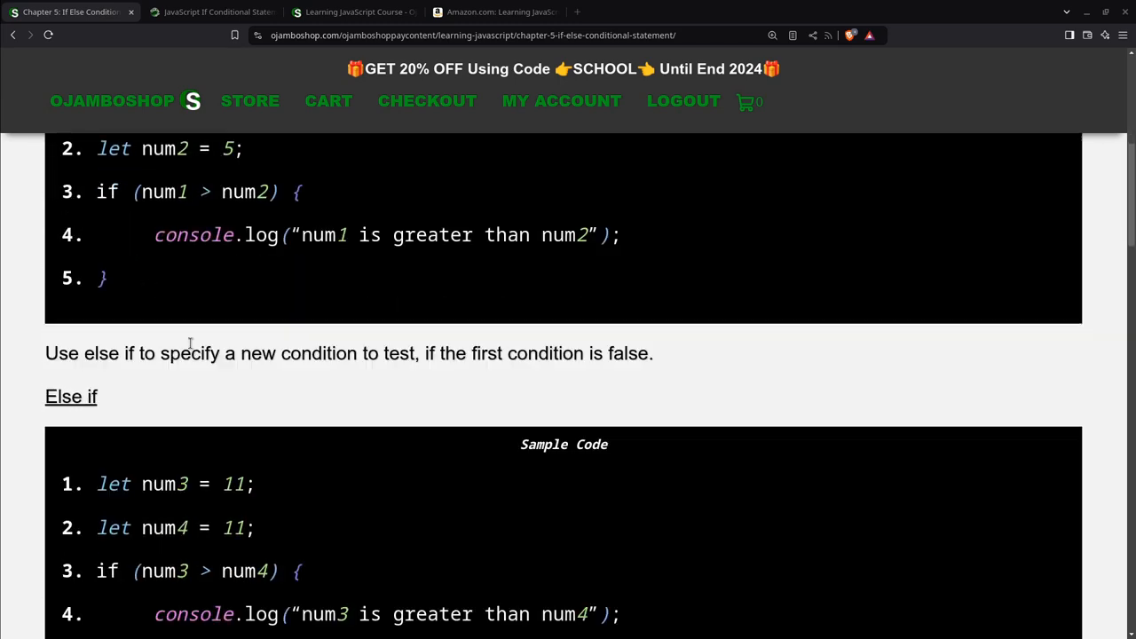
{"action": "scroll", "scroll_direction": "down", "scroll_amount": 3}
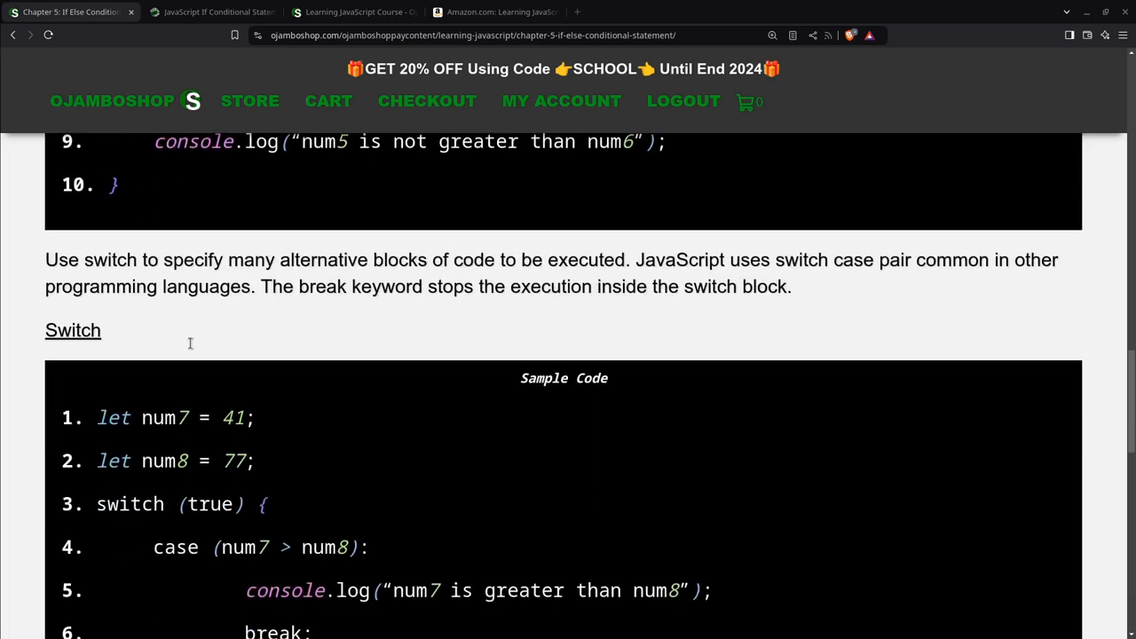
{"action": "scroll", "scroll_direction": "down", "scroll_amount": 3}
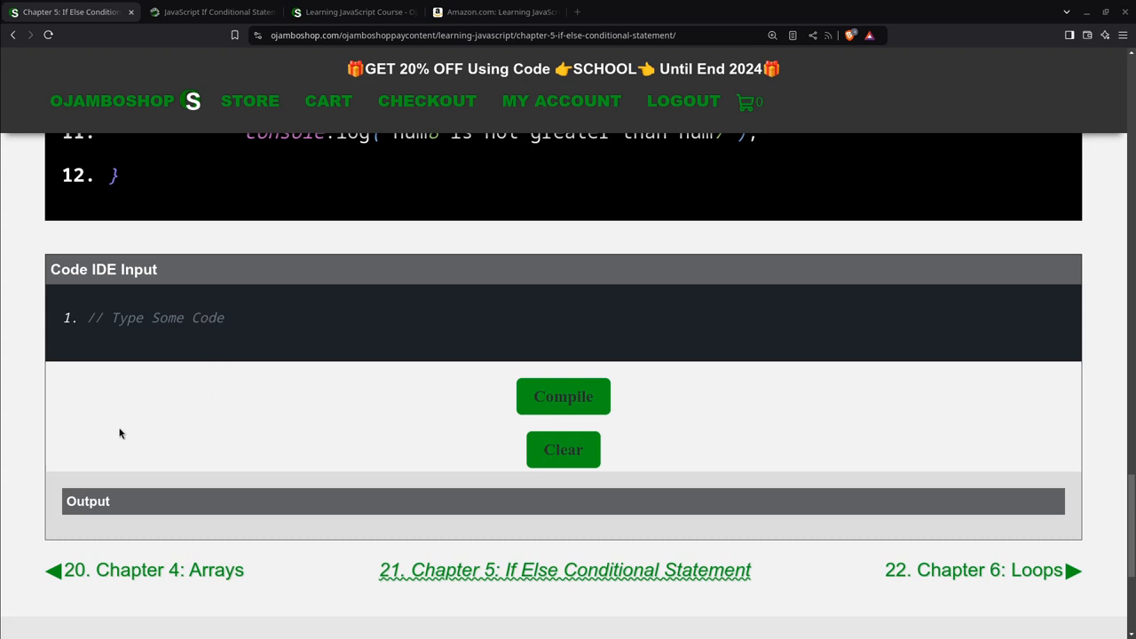
{"action": "mouse_move", "coordinate": [139, 396]}
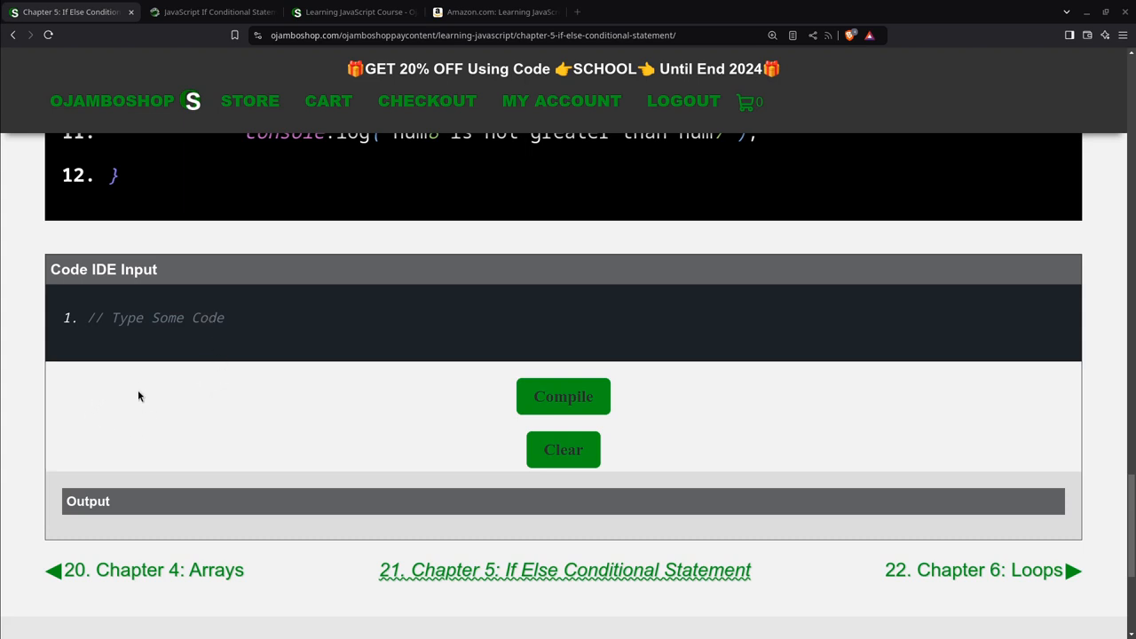
{"action": "mouse_move", "coordinate": [149, 511]}
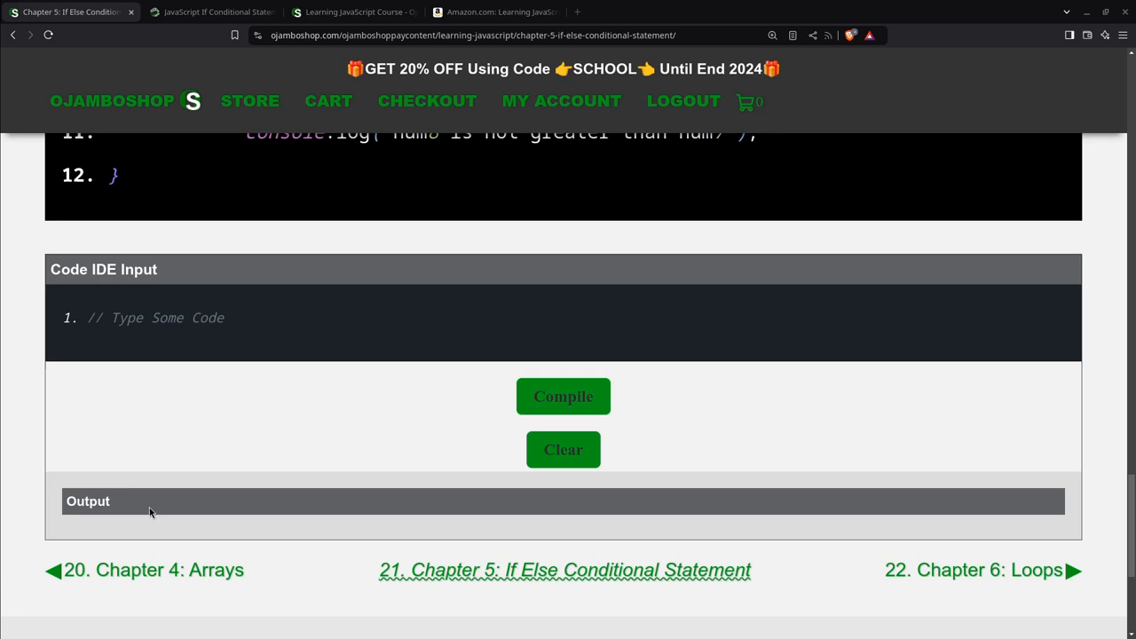
{"action": "mouse_move", "coordinate": [407, 246]}
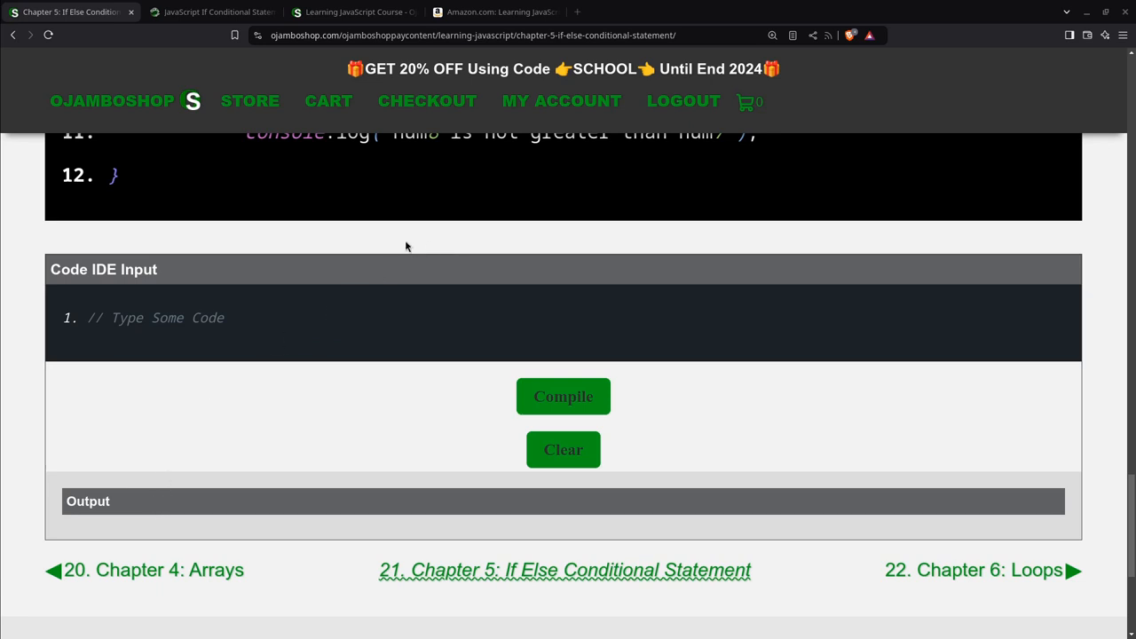
{"action": "mouse_move", "coordinate": [249, 249]}
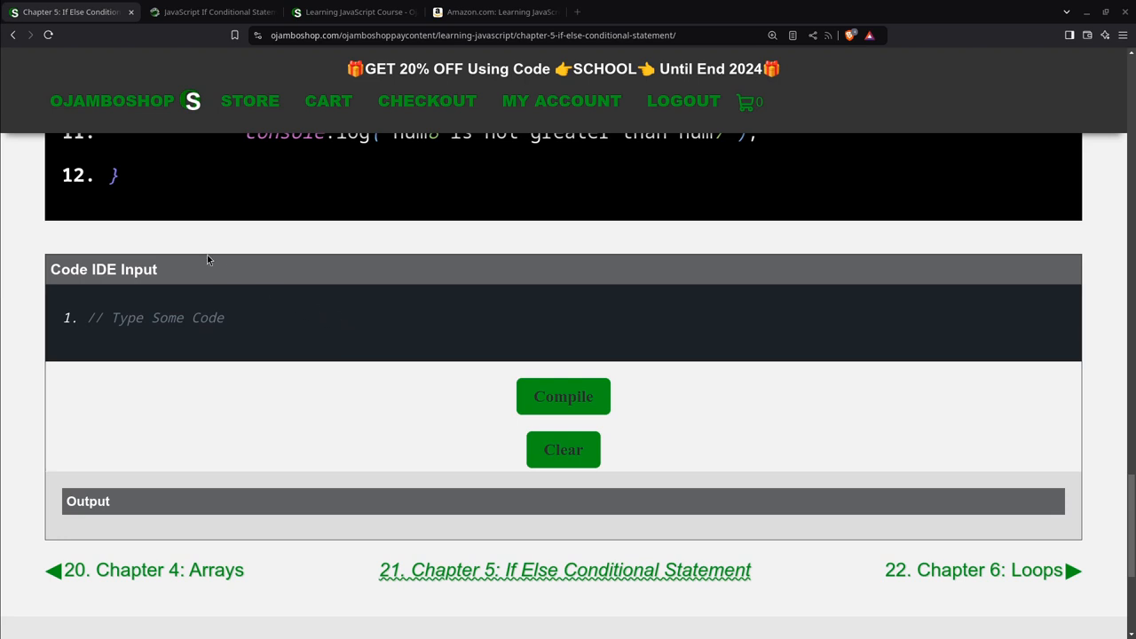
{"action": "scroll", "scroll_direction": "down", "scroll_amount": 3}
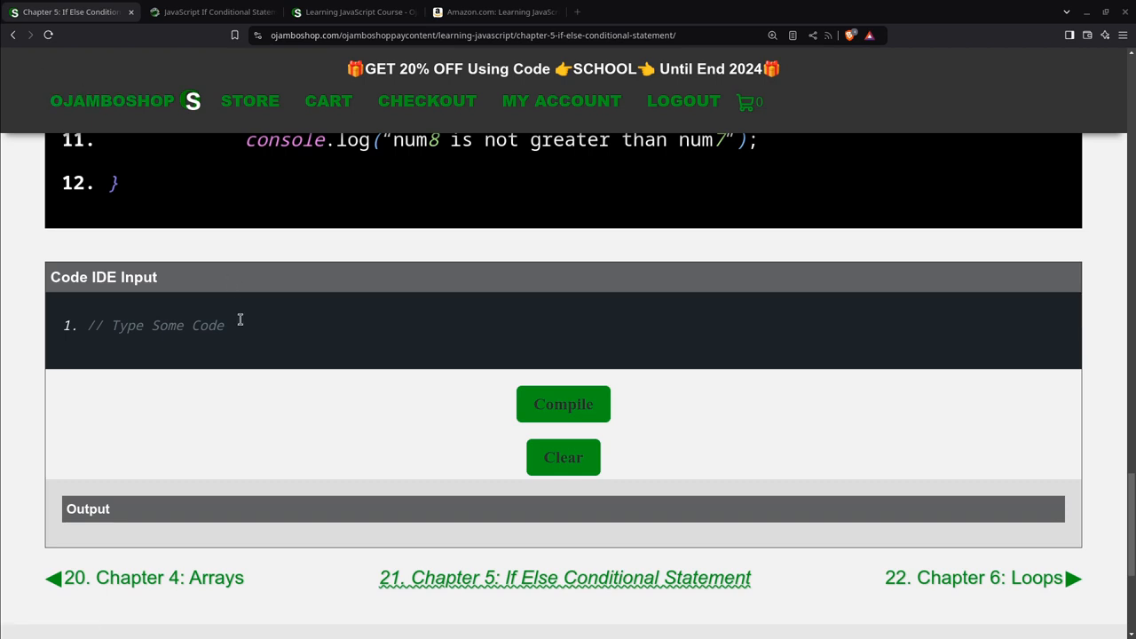
- Write the OjamboShop If Condition tutorial comment and declare num1 = 10 and num2 = 5
{"action": "key", "text": "enter"}
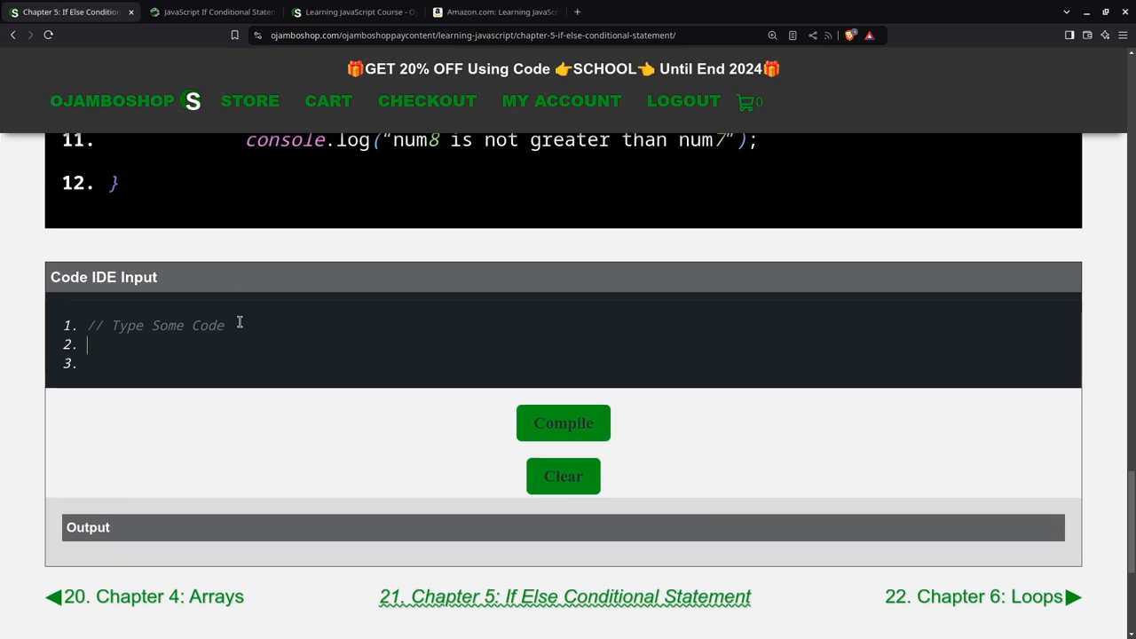
{"action": "type", "text": "// OjamboShop.com Learning JavaScript If Condition Tutorial //"}
{"action": "left_click", "coordinate": [571, 364]}
{"action": "type", "text": "let num1"}
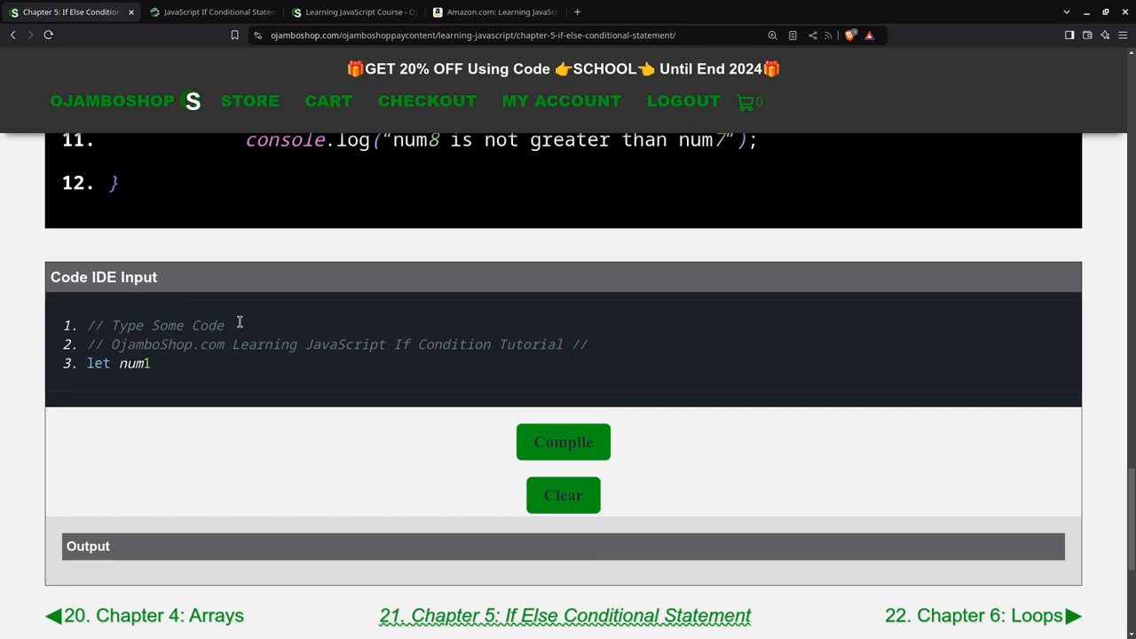
{"action": "type", "text": "= 10;"}
{"action": "type", "text": "let num2"}
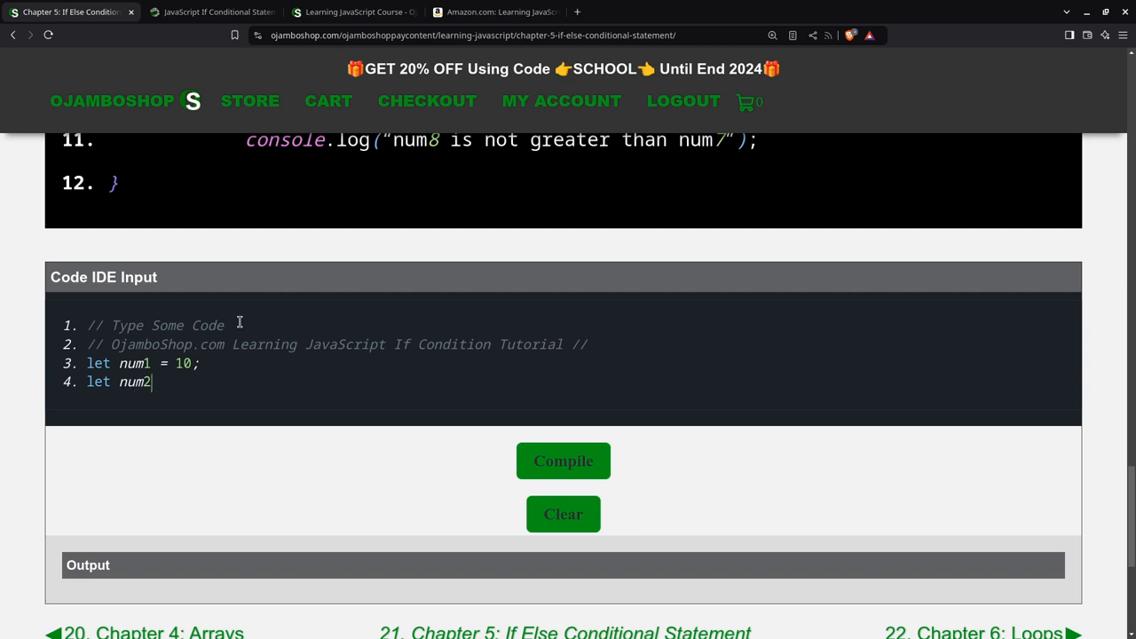
{"action": "type", "text": "="}
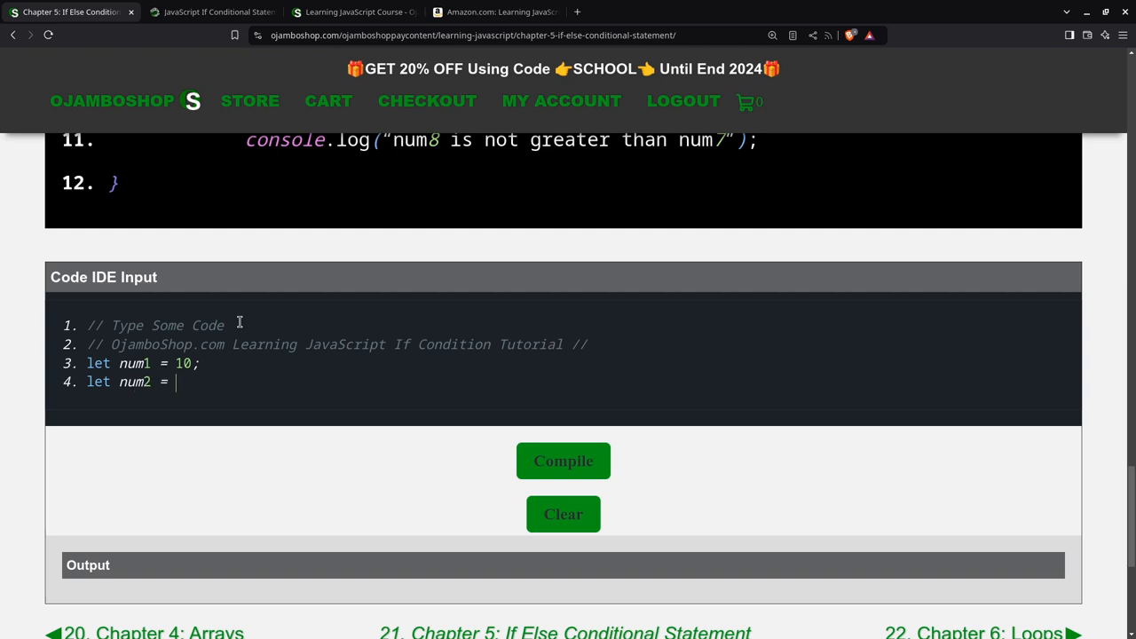
{"action": "type", "text": "5;"}
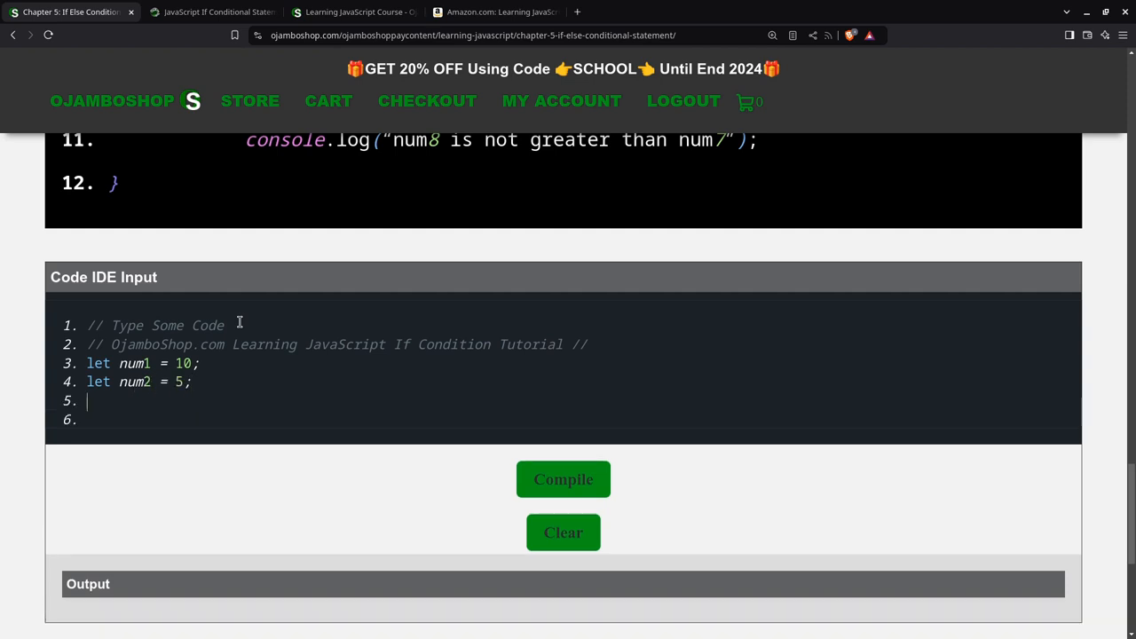
- Begin an if block testing num1 > num2
{"action": "type", "text": "if ("}
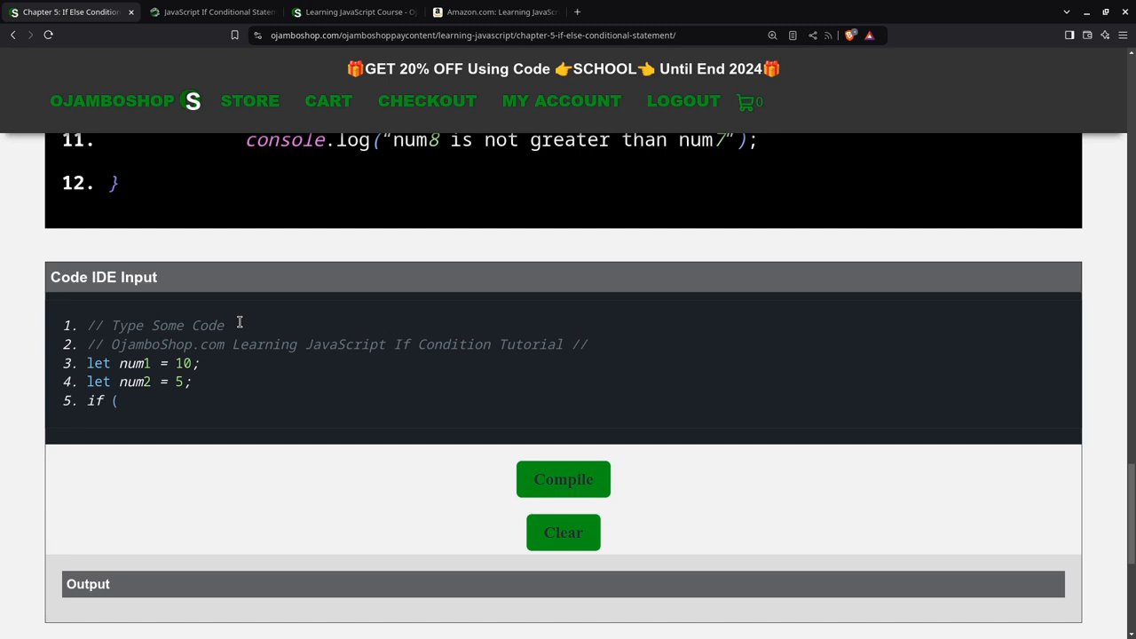
{"action": "type", "text": "num1"}
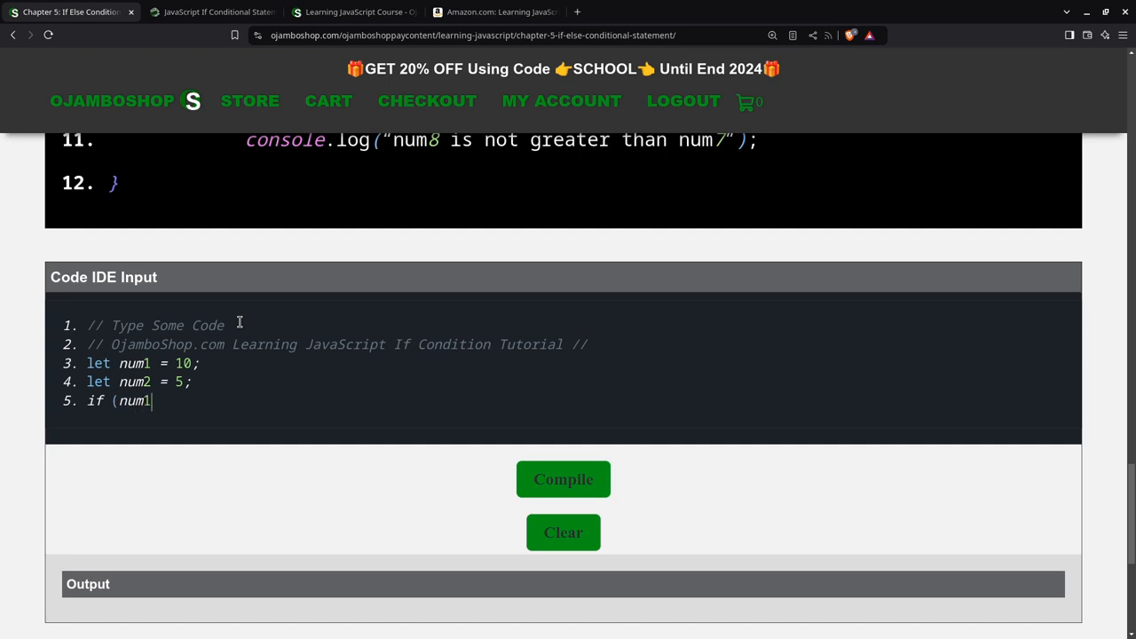
{"action": "type", "text": "> nu"}
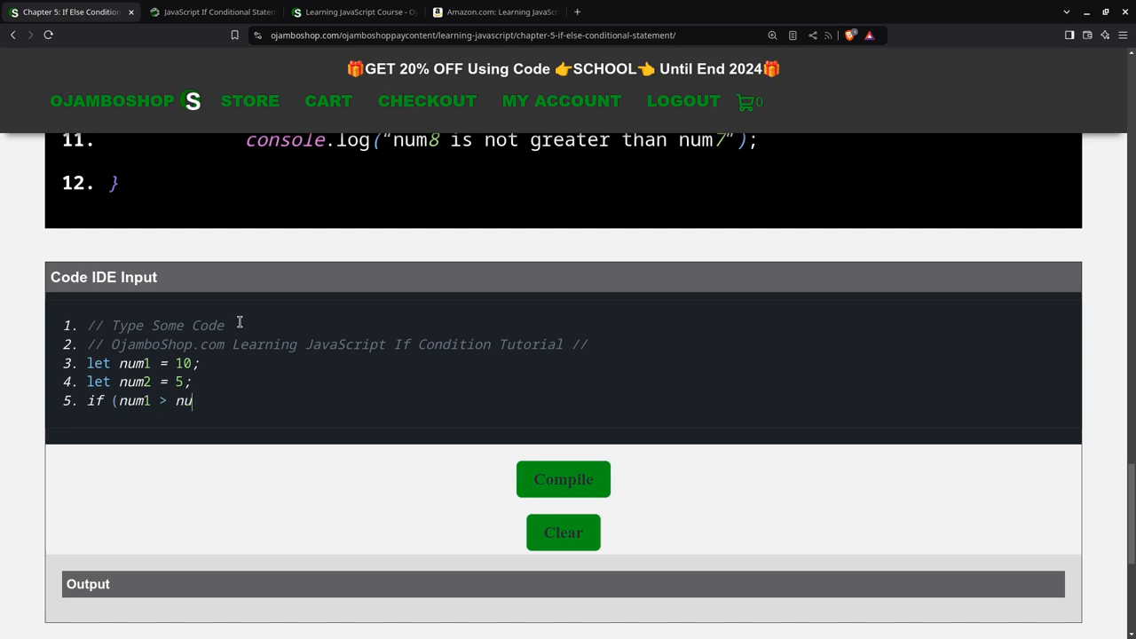
{"action": "type", "text": "m2)"}
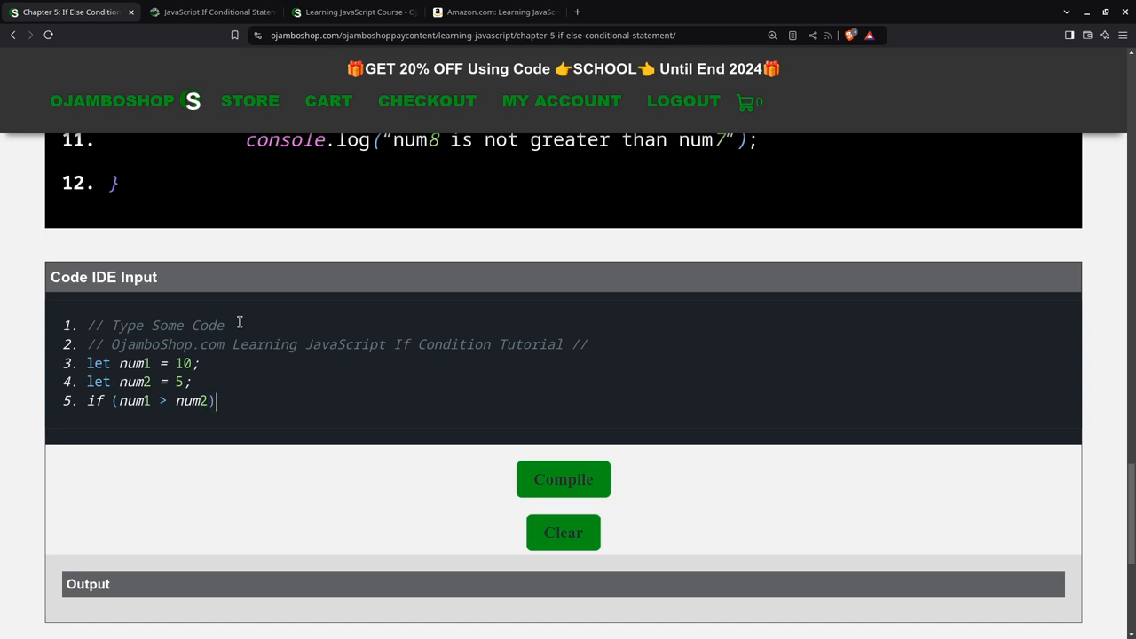
{"action": "type", "text": "{"}
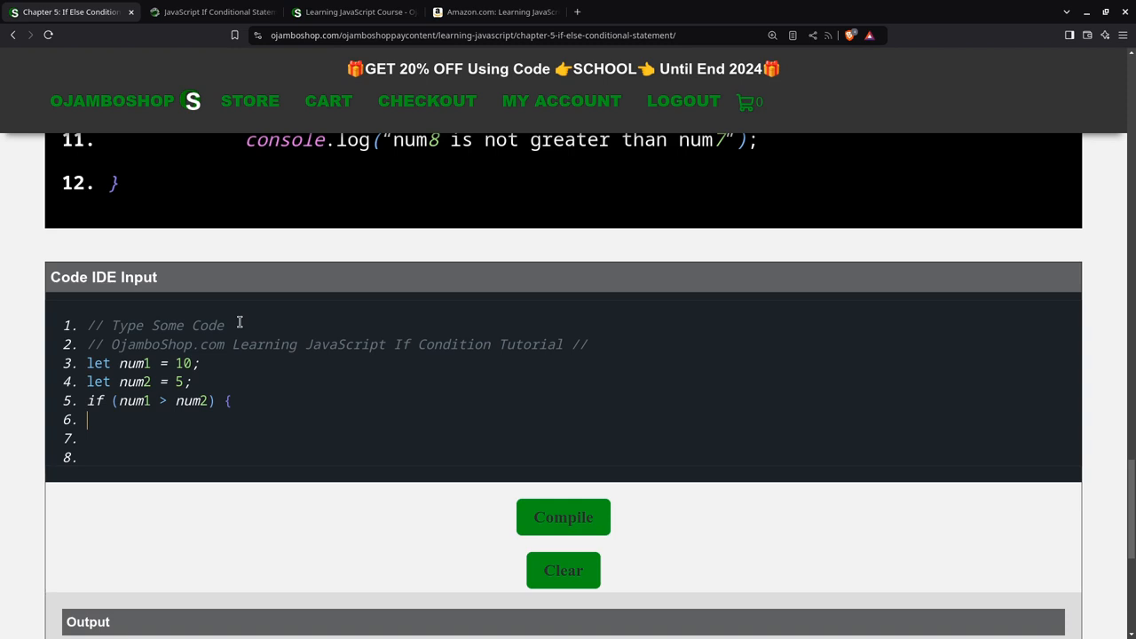
- Log "num1 is greater than num2" inside the first if block and close it
{"action": "type", "text": "console.log"}
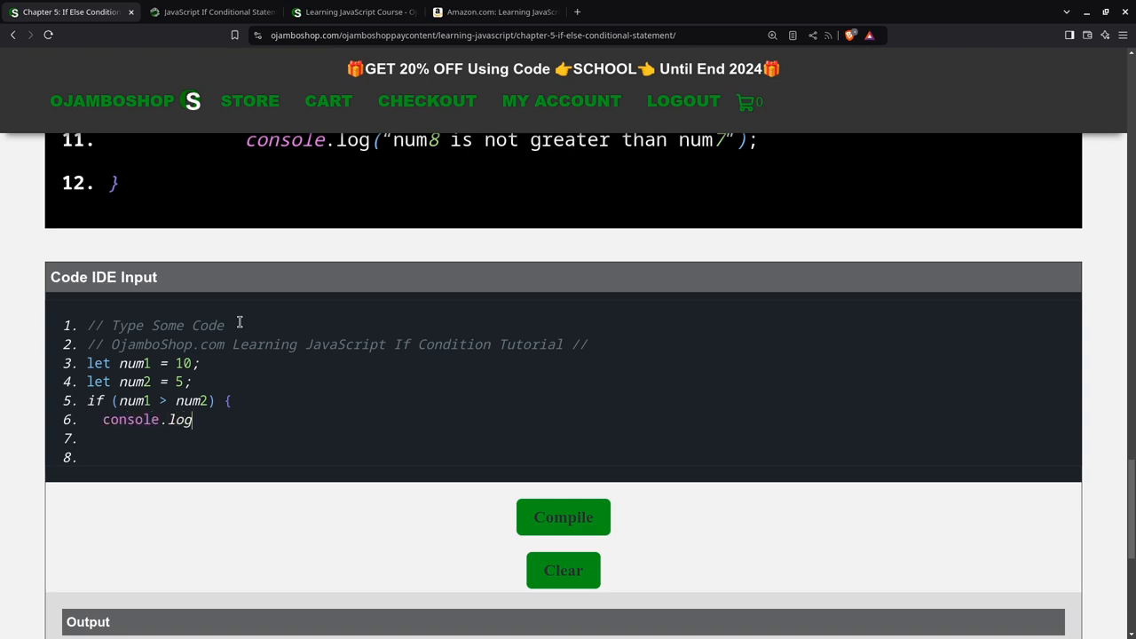
{"action": "type", "text": "("}
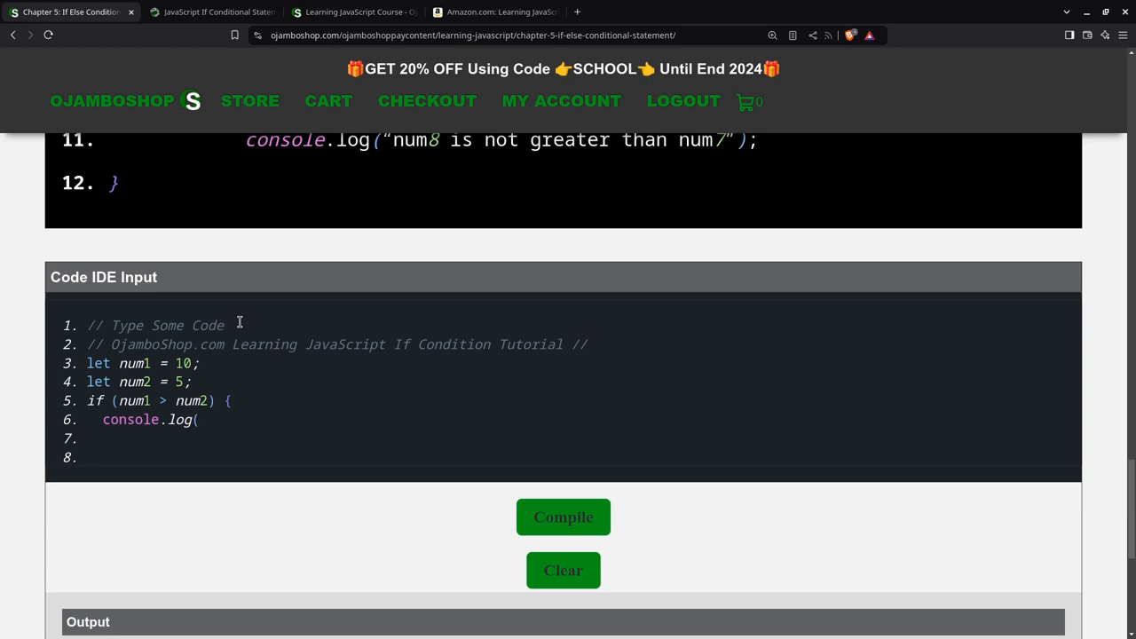
{"action": "type", "text": "\"num1 is gre"}
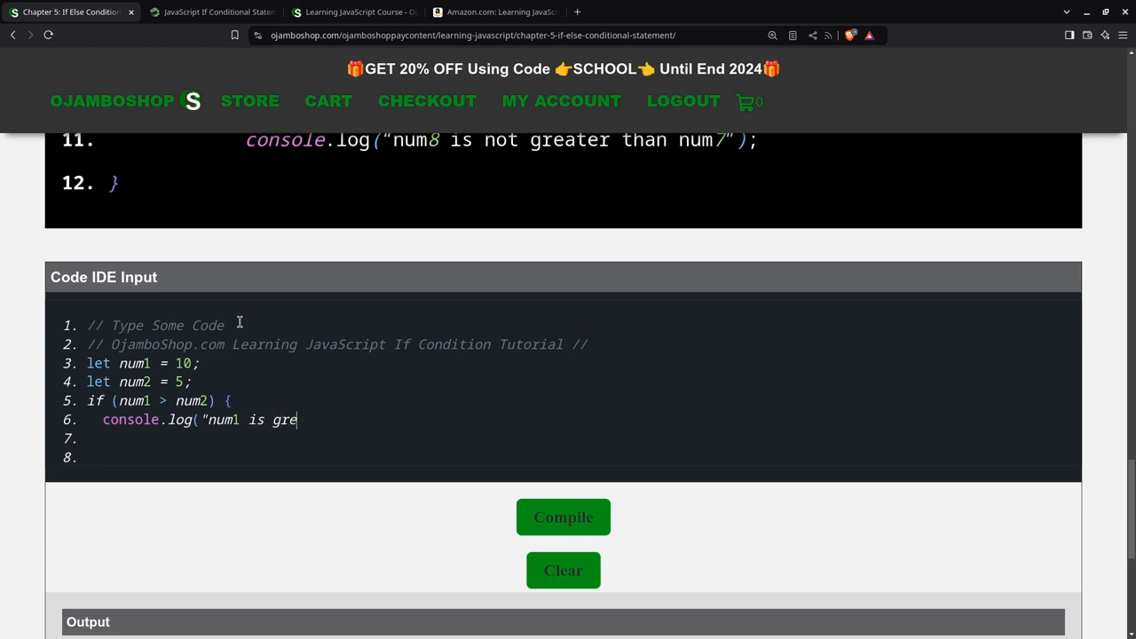
{"action": "type", "text": "ater than"}
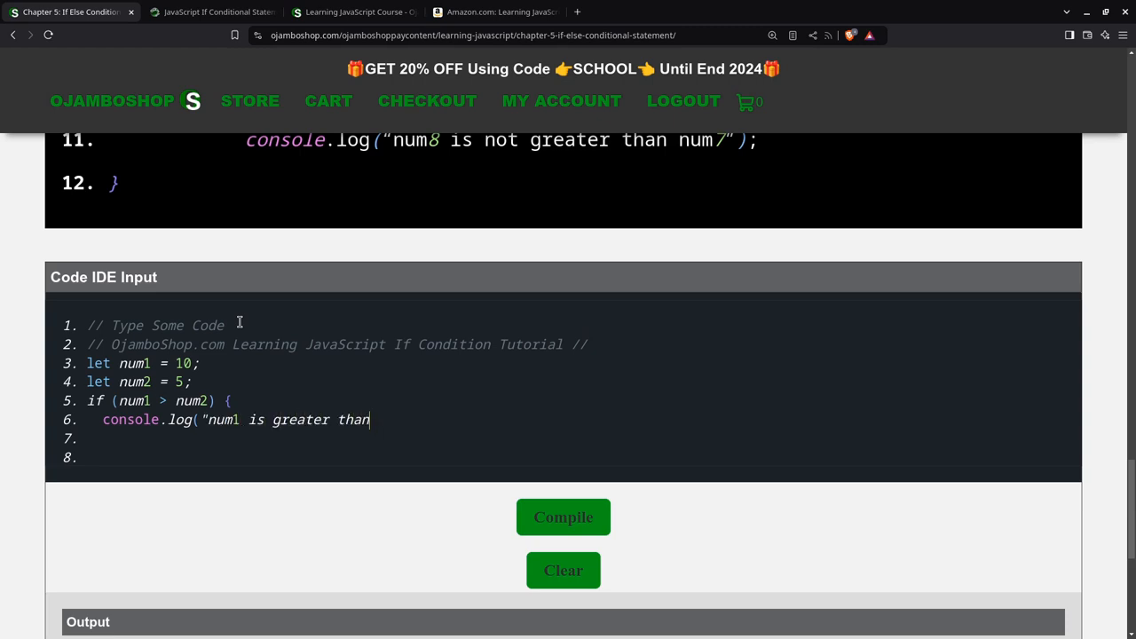
{"action": "type", "text": "num2\");"}
{"action": "left_click", "coordinate": [566, 438]}
{"action": "type", "text": "}"}
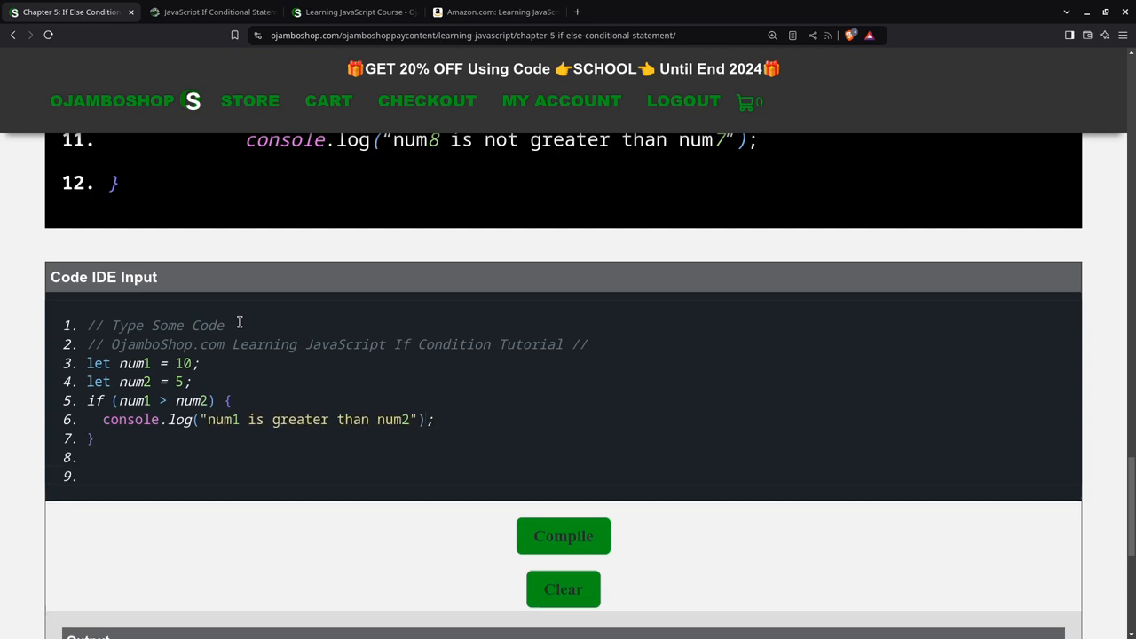
- Write an if block for num1 == num2 logging "num1 is equal to num2"
{"action": "type", "text": "if ("}
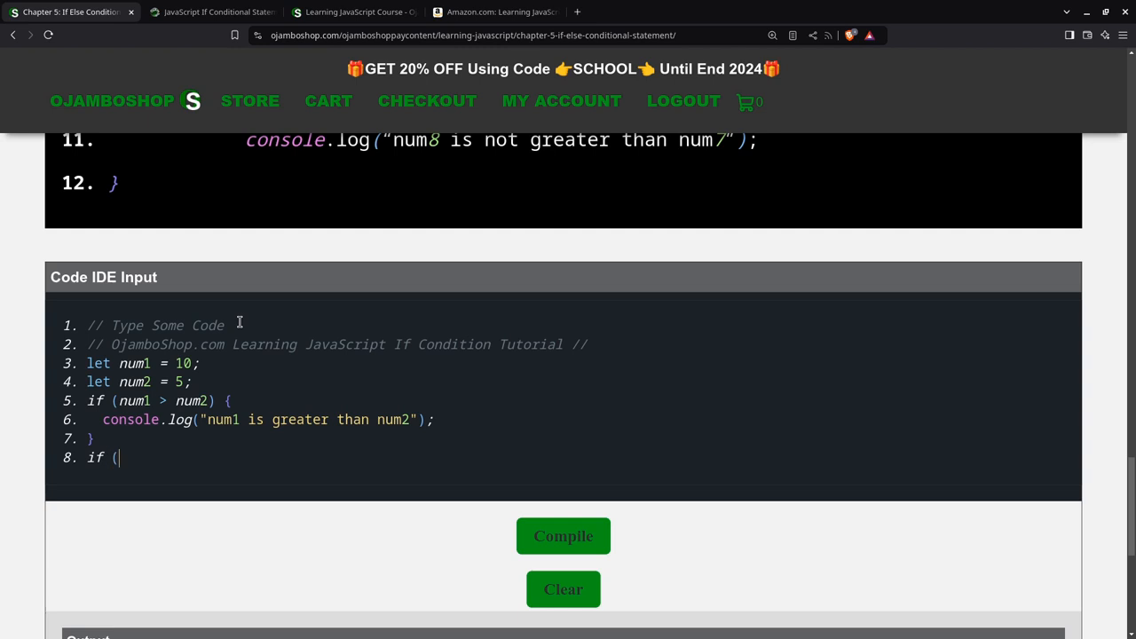
{"action": "type", "text": "num"}
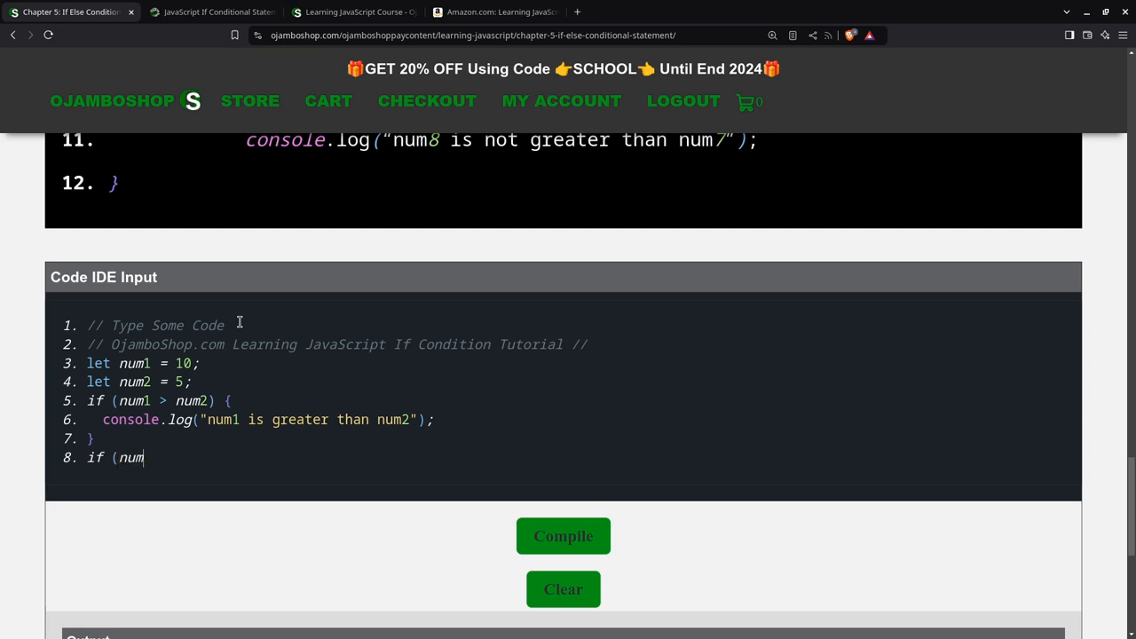
{"action": "type", "text": "1"}
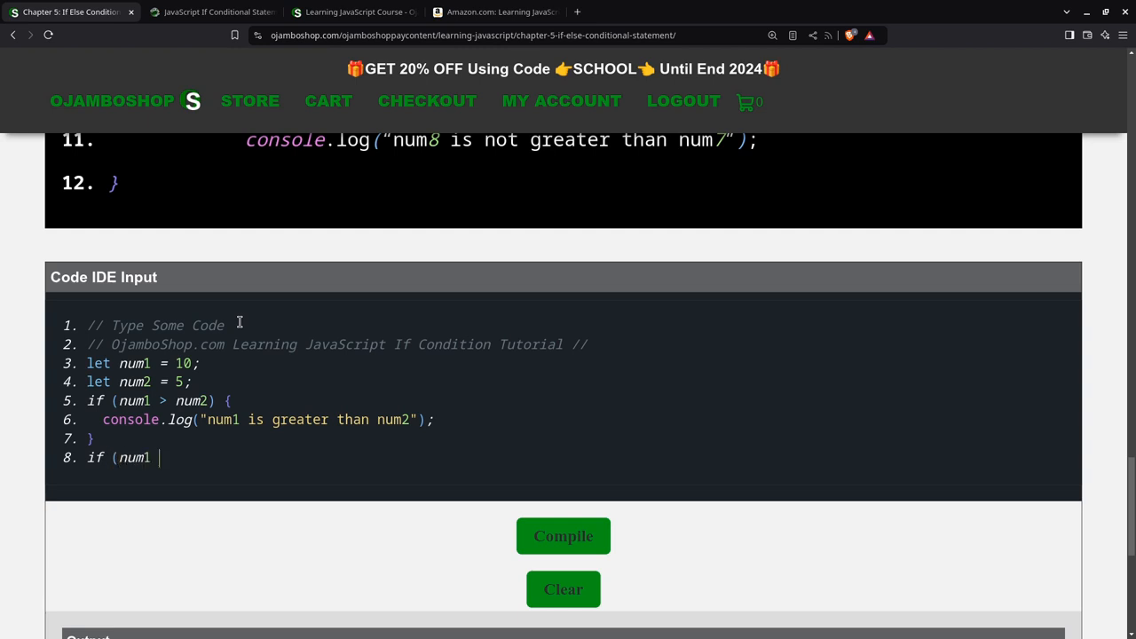
{"action": "type", "text": "== num2"}
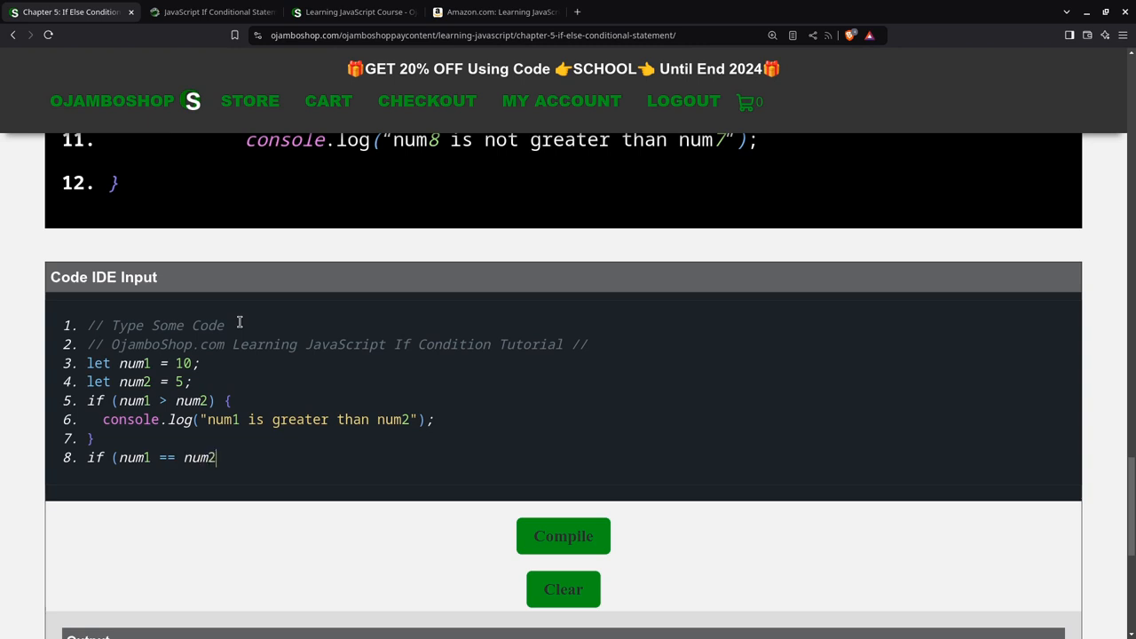
{"action": "type", "text": ") {"}
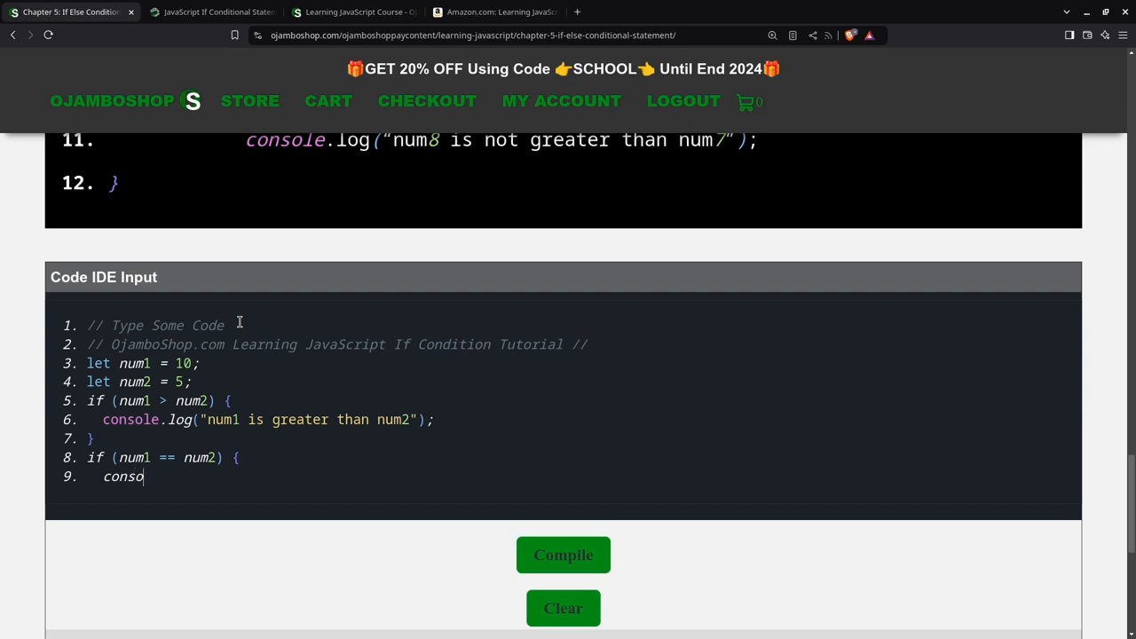
{"action": "type", "text": "le.log"}
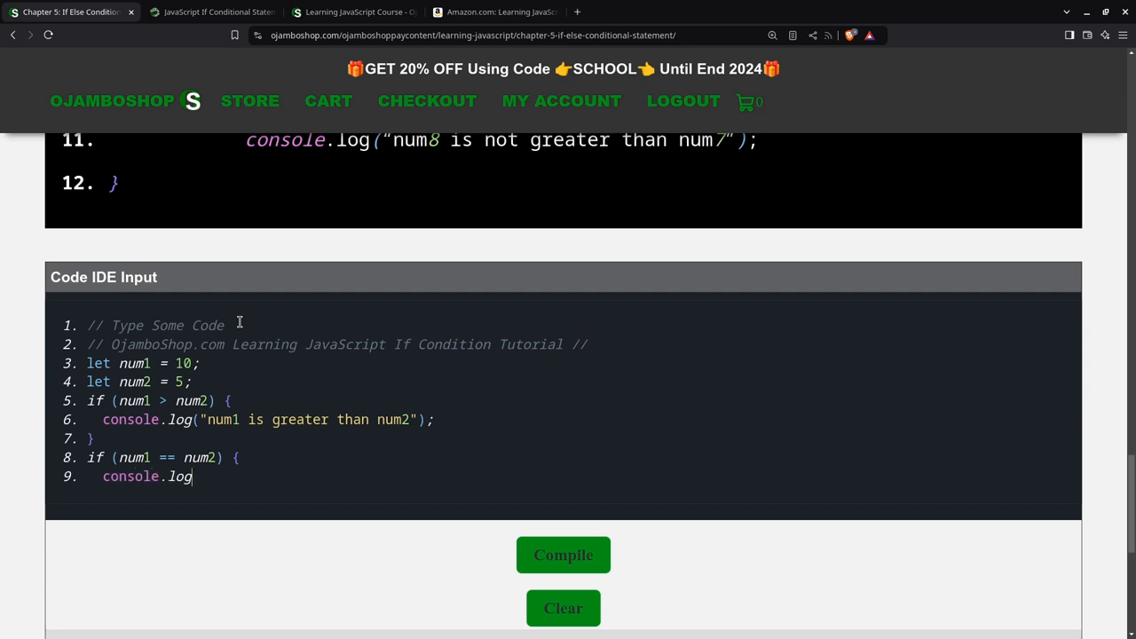
{"action": "type", "text": "(\"num1 ="}
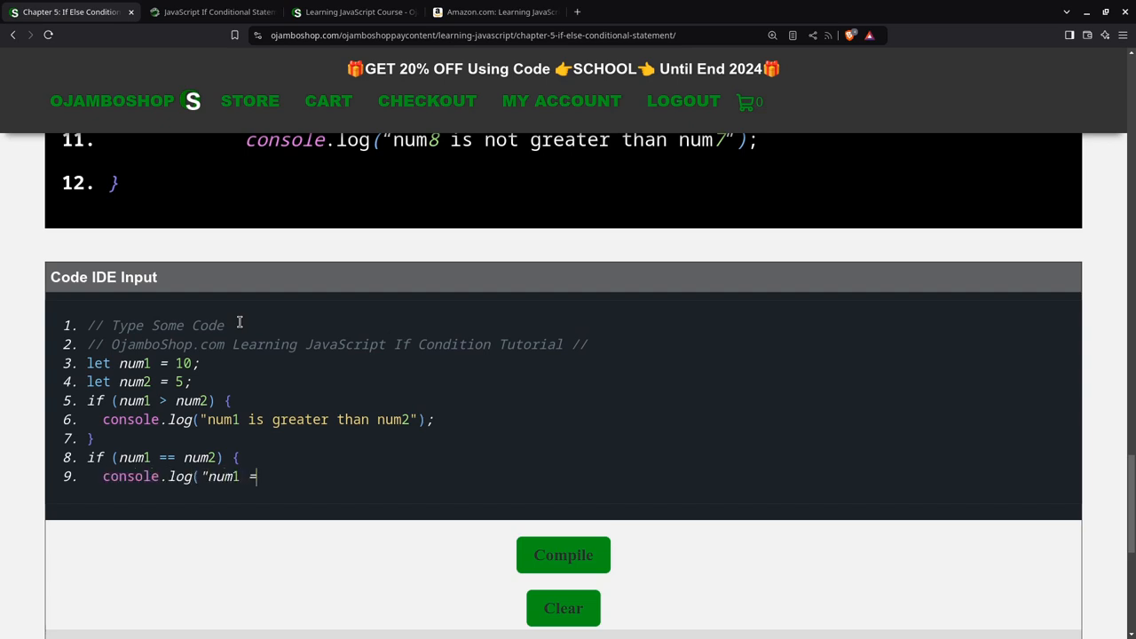
{"action": "type", "text": "= n"}
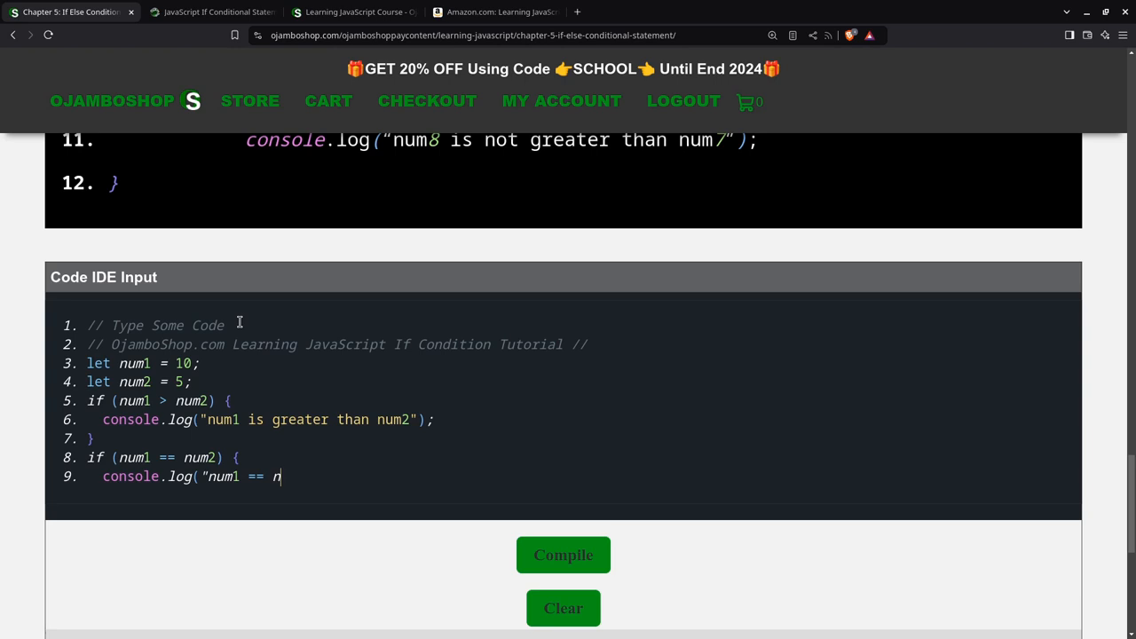
{"action": "type", "text": "is"}
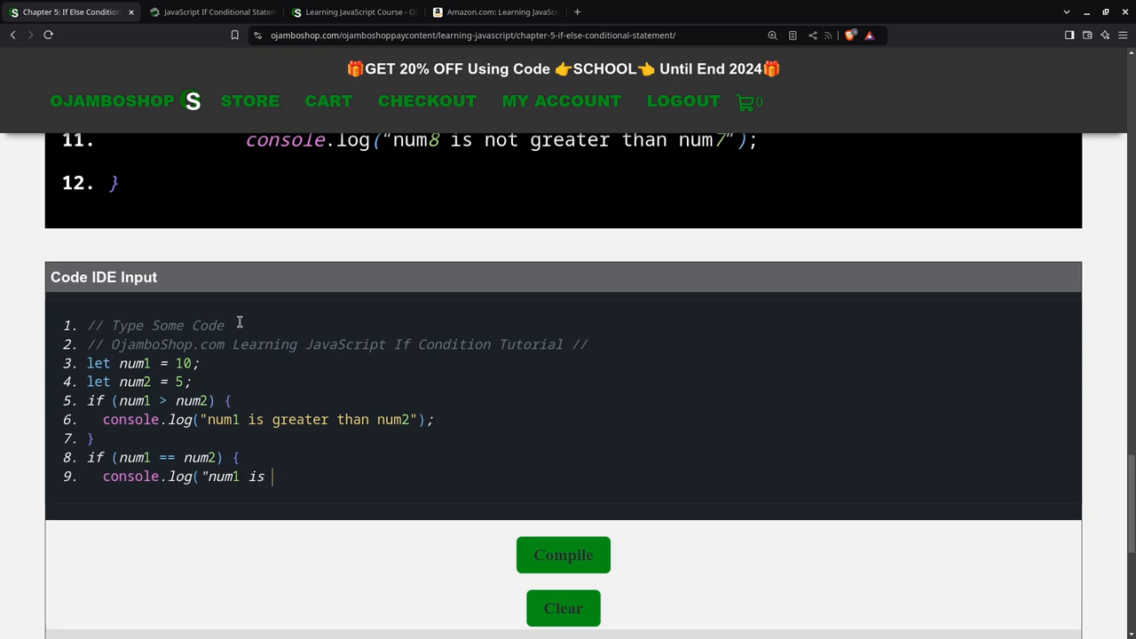
{"action": "type", "text": "equal to nu"}
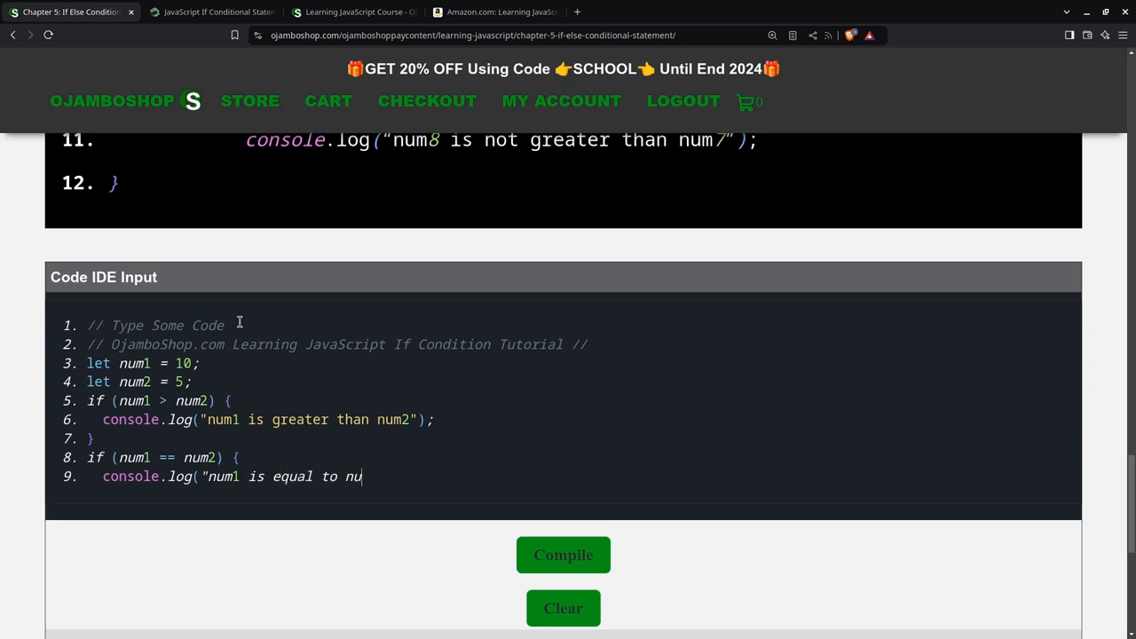
{"action": "type", "text": "m2"}
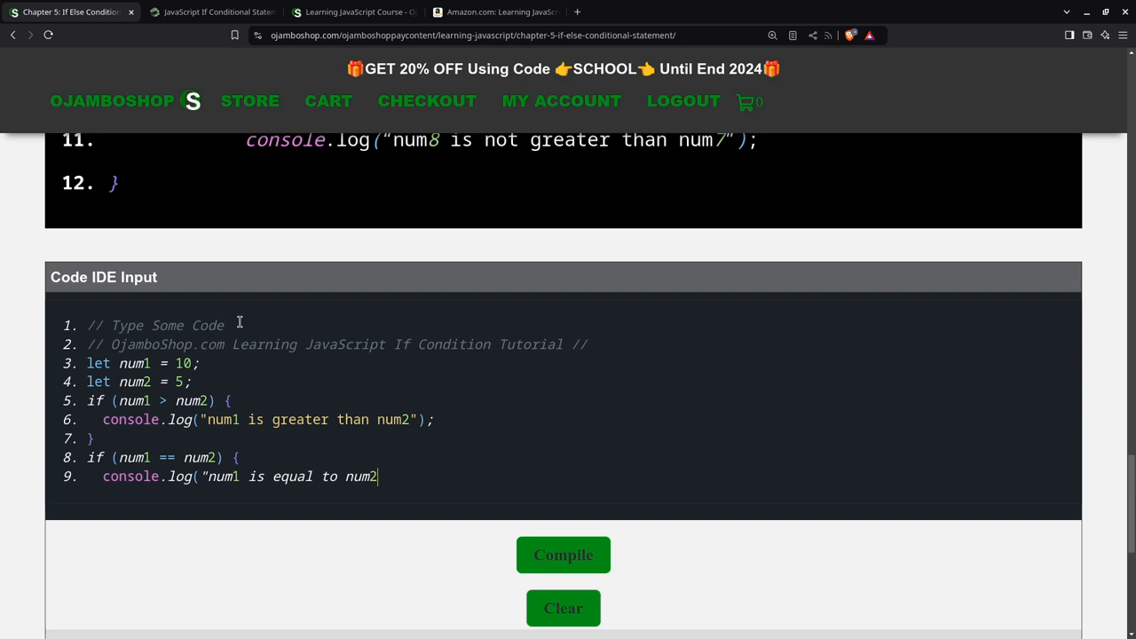
{"action": "type", "text": "\");"}
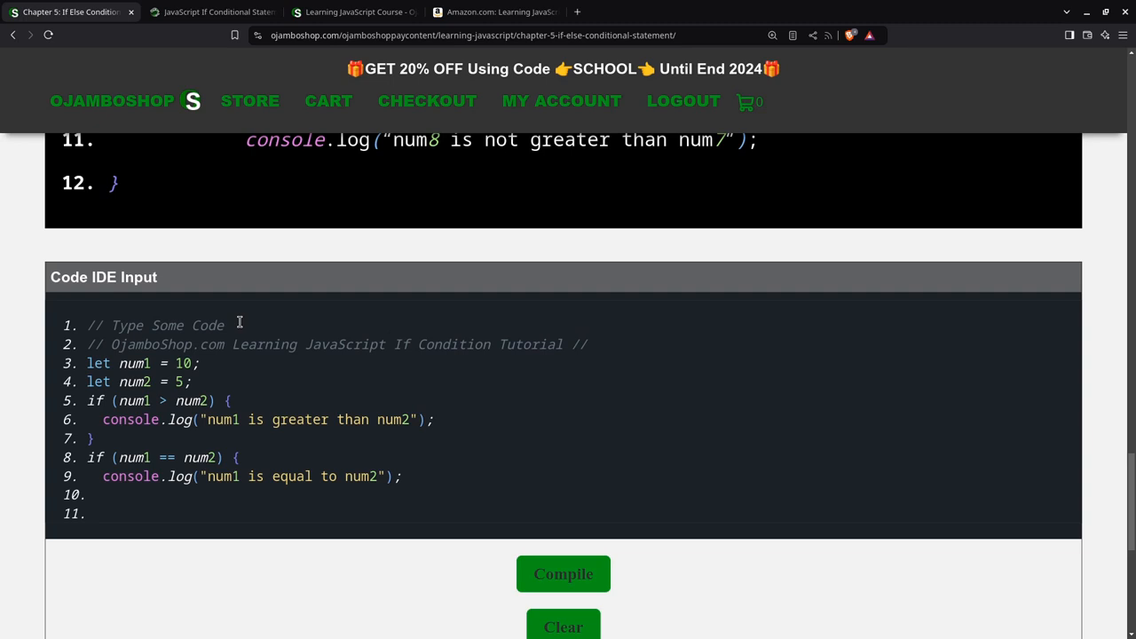
- Write an if block for num1 < num2 logging "num1 is less than num2"
{"action": "type", "text": "i"}
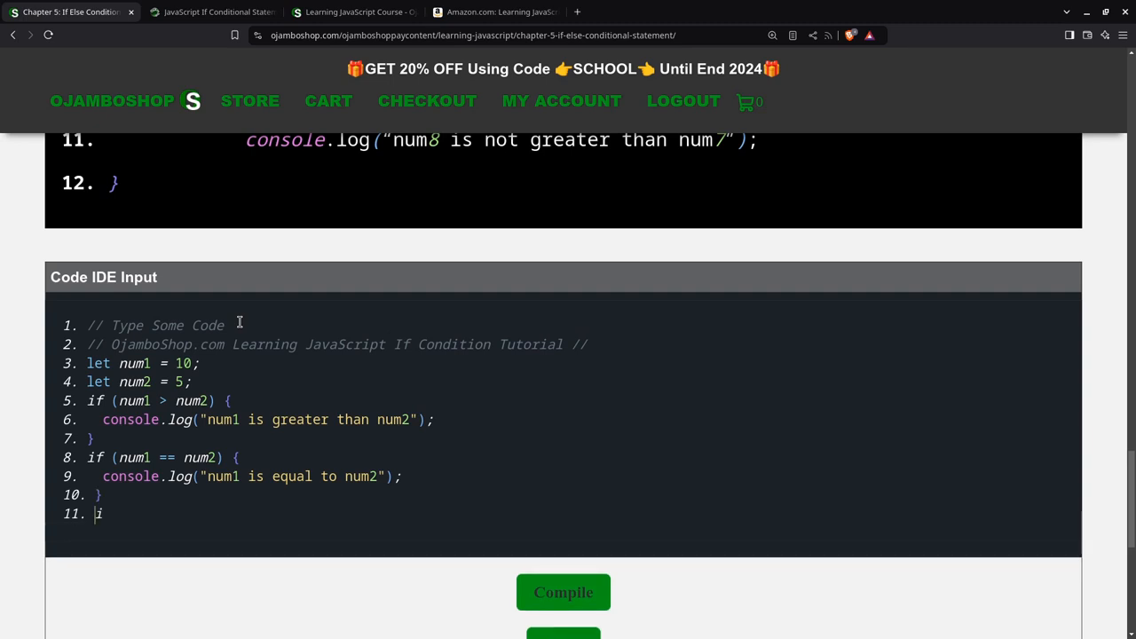
{"action": "type", "text": "f ( num1 <"}
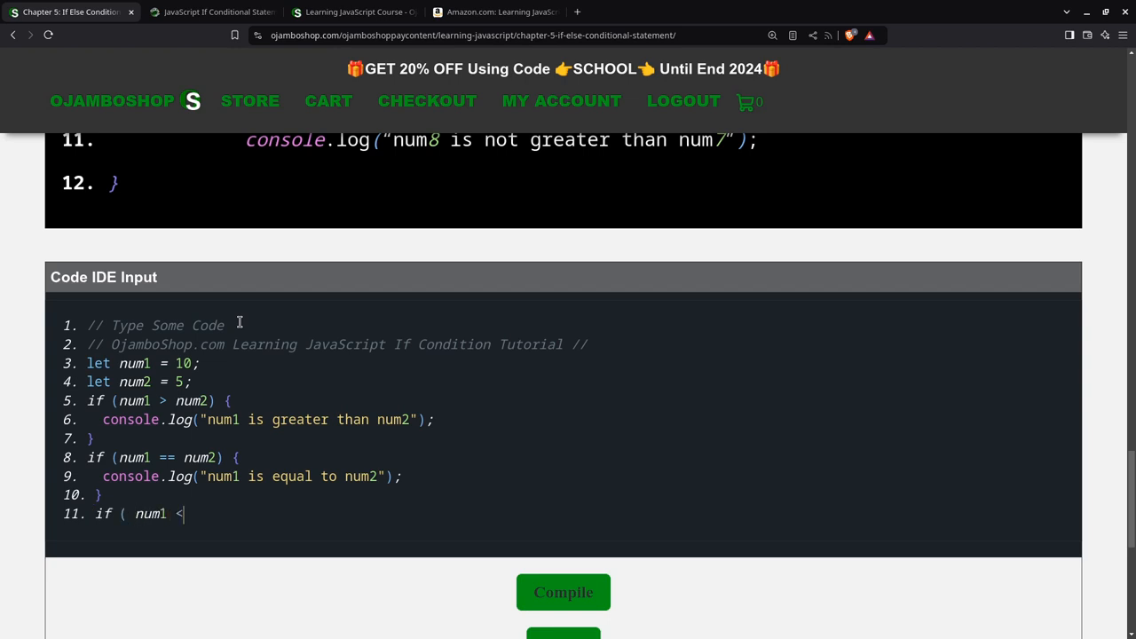
{"action": "type", "text": "num2) {"}
{"action": "type", "text": "con"}
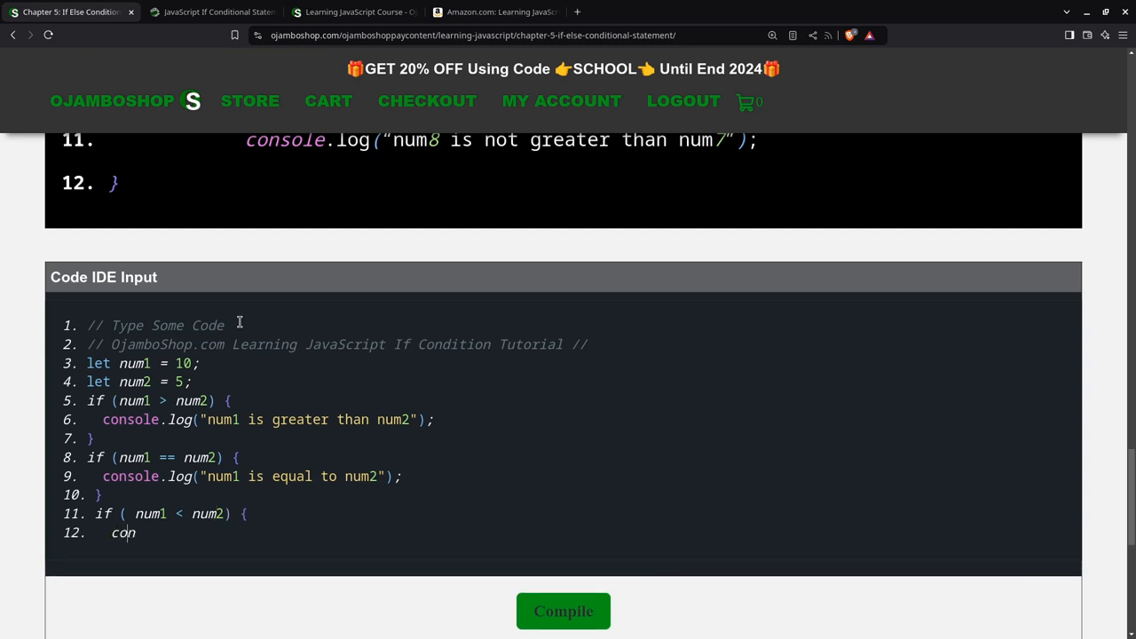
{"action": "type", "text": "sole.log"}
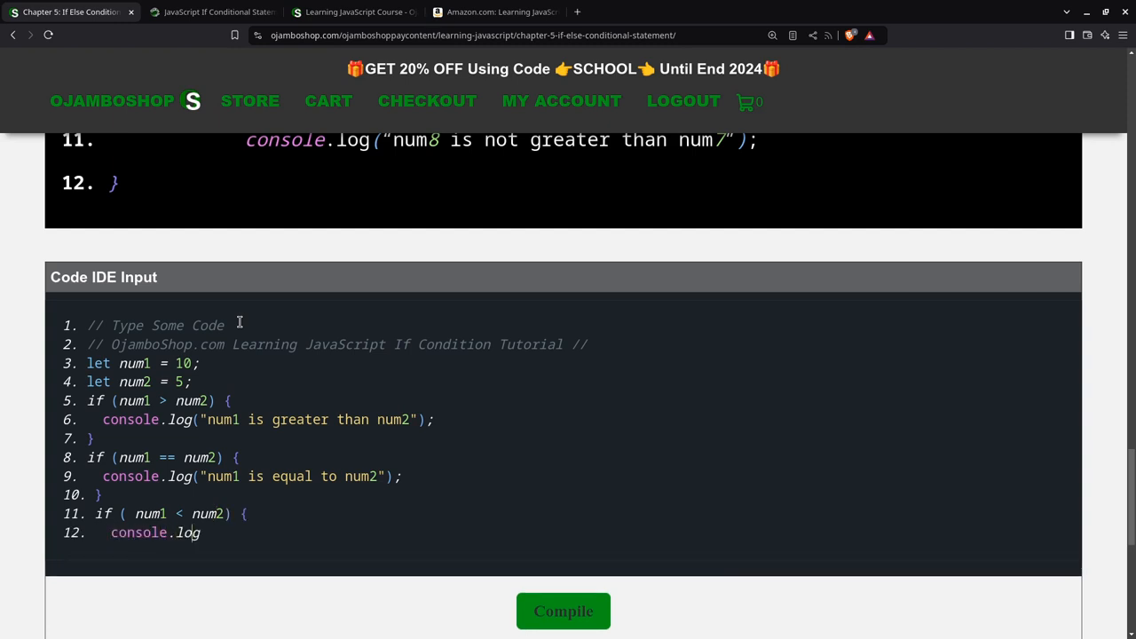
{"action": "type", "text": "(\"num1 is less than num2"}
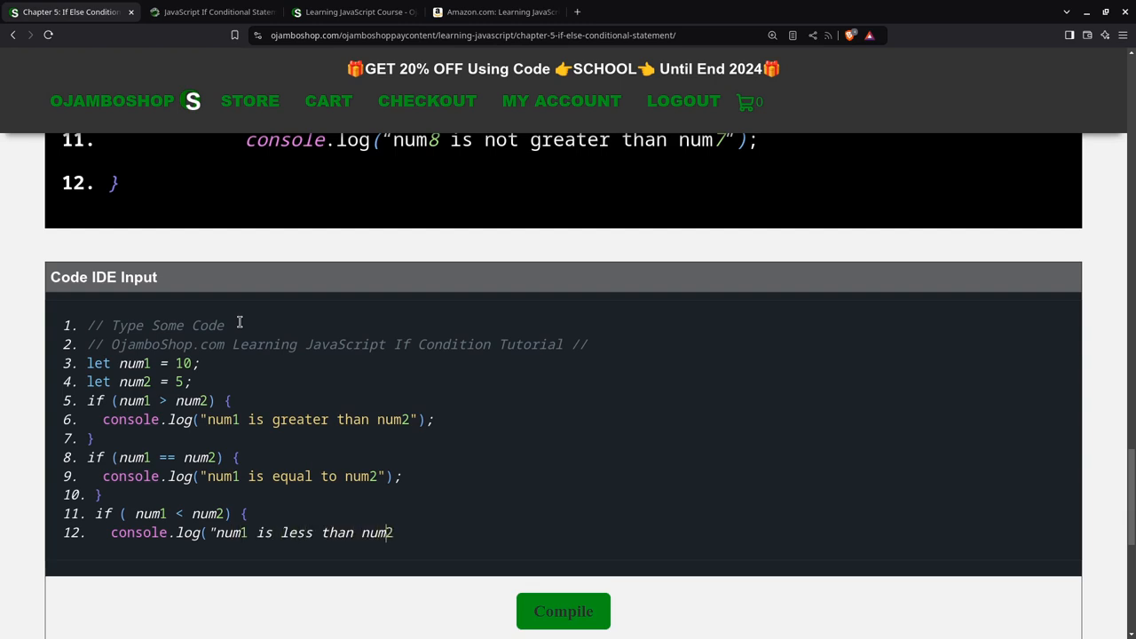
{"action": "type", "text": "\");"}
{"action": "type", "text": "}"}
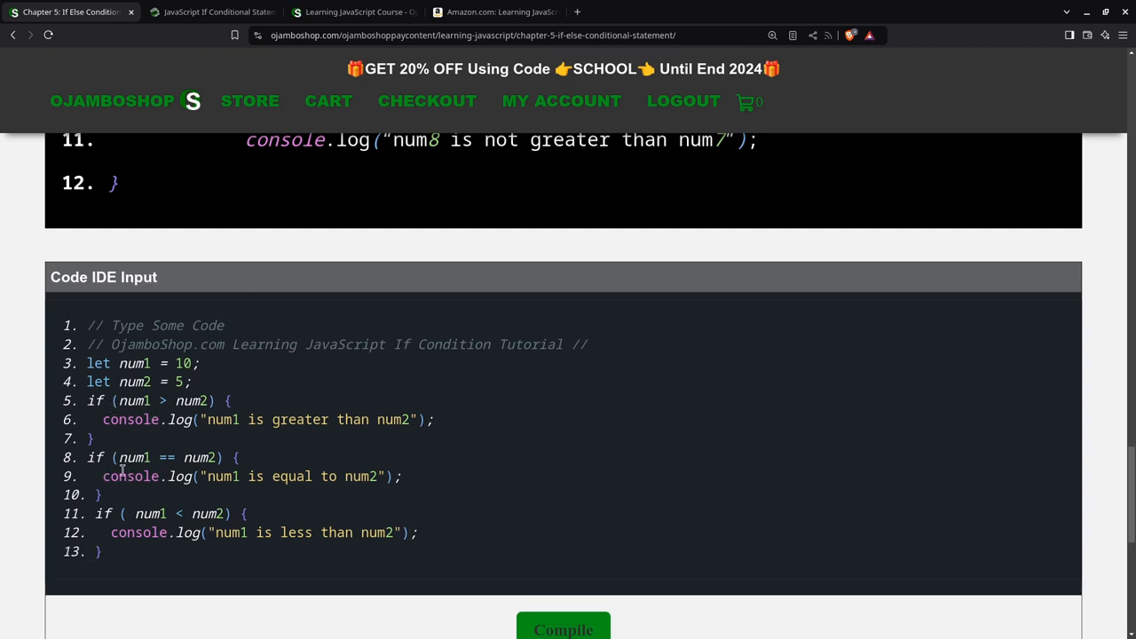
{"action": "mouse_move", "coordinate": [394, 588]}
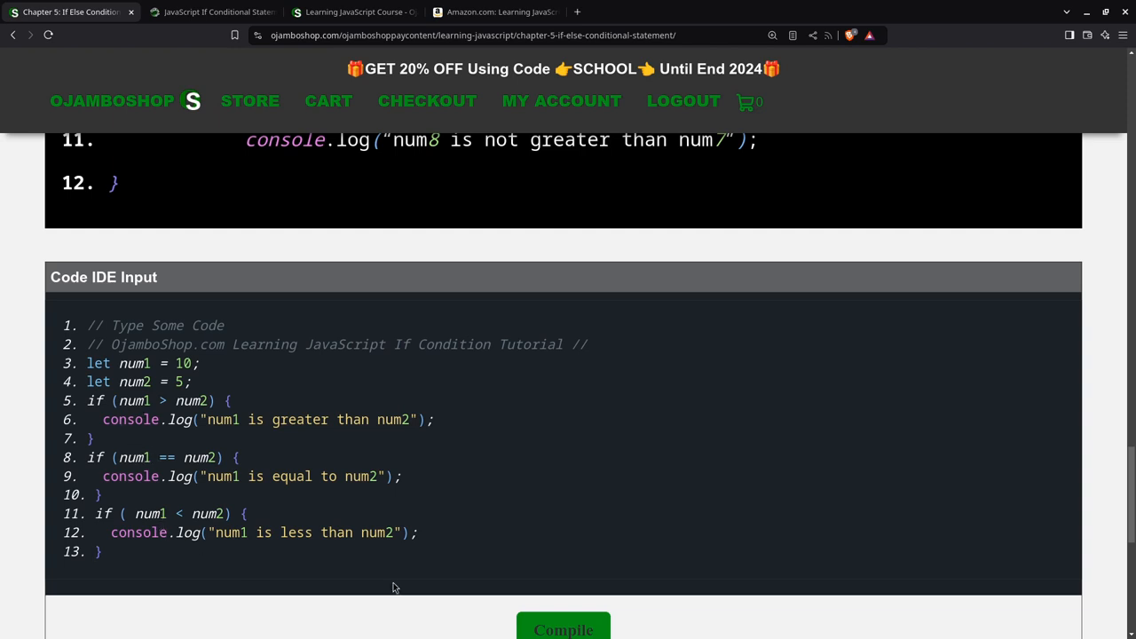
{"action": "mouse_move", "coordinate": [522, 604]}
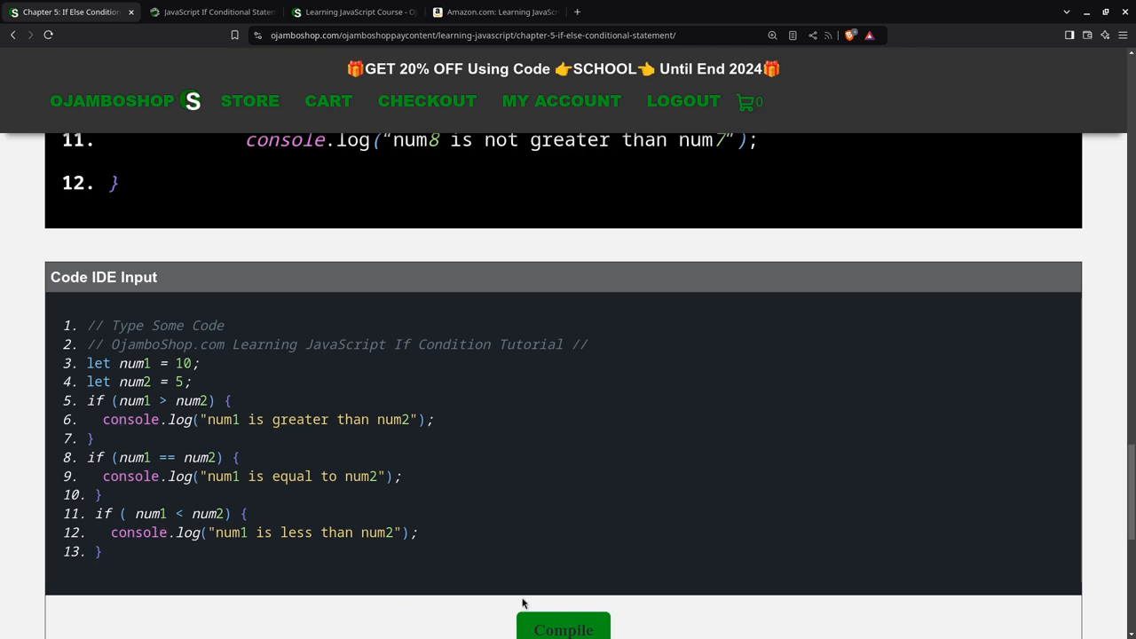
- Compile the three-if script and confirm the output reads "num1 is greater than num2"
{"action": "left_click", "coordinate": [563, 630]}
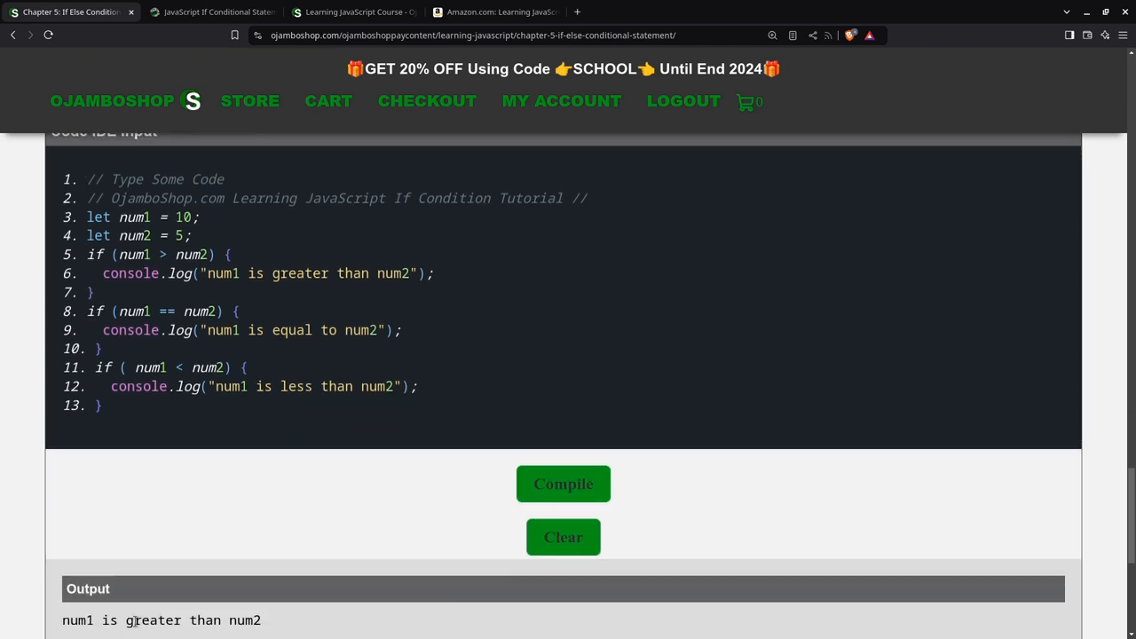
{"action": "scroll", "scroll_direction": "down", "scroll_amount": 3}
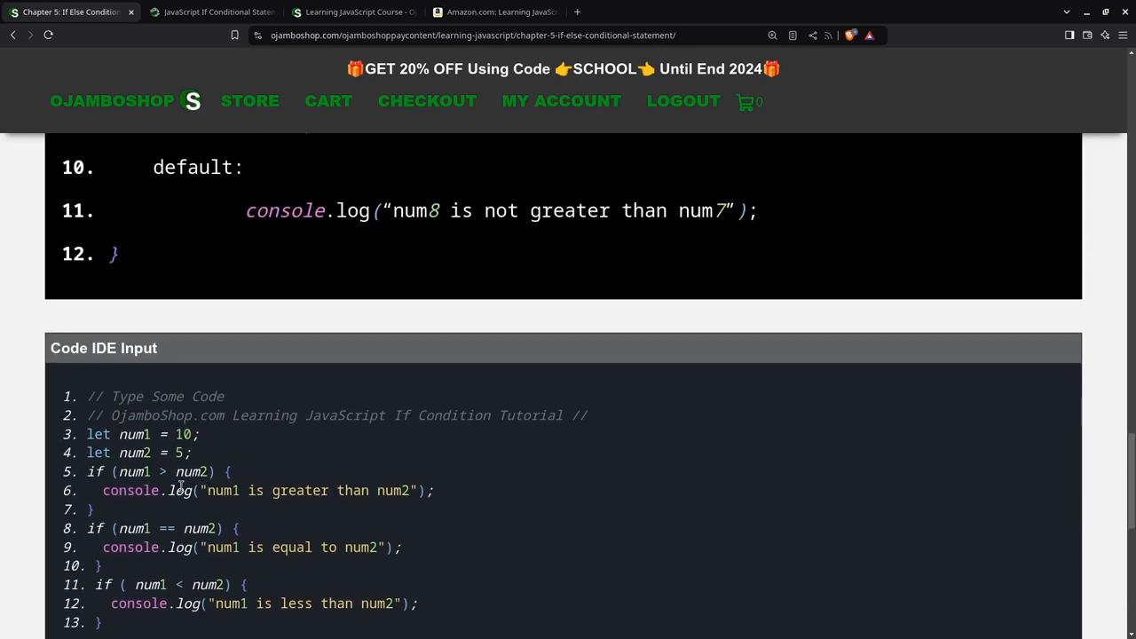
{"action": "scroll", "scroll_direction": "down", "scroll_amount": 3}
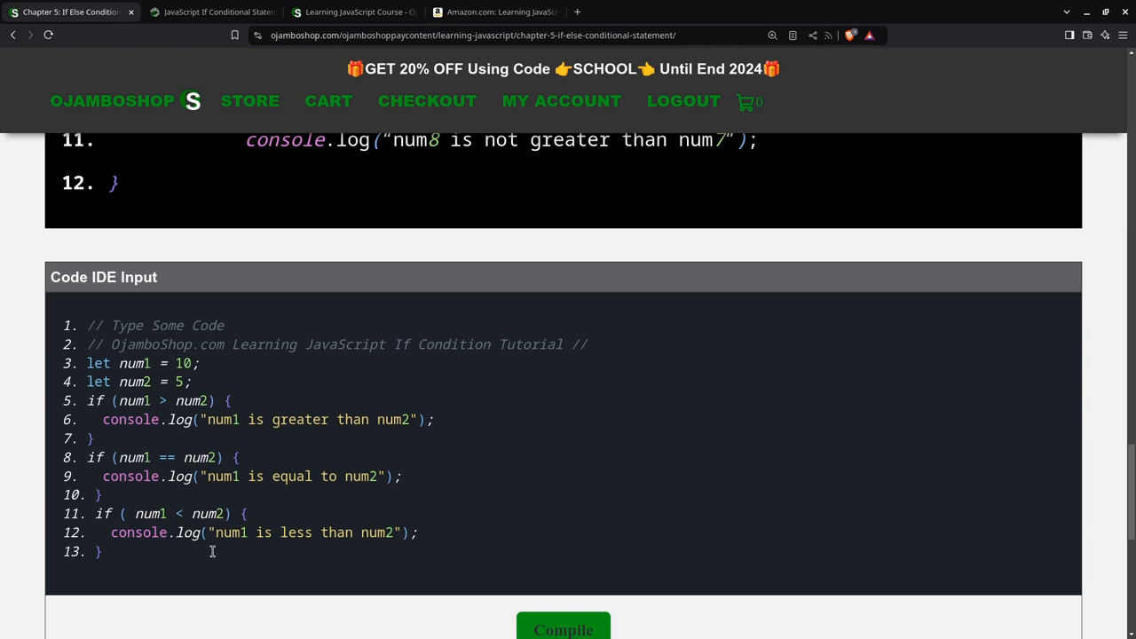
{"action": "scroll", "scroll_direction": "down", "scroll_amount": 3}
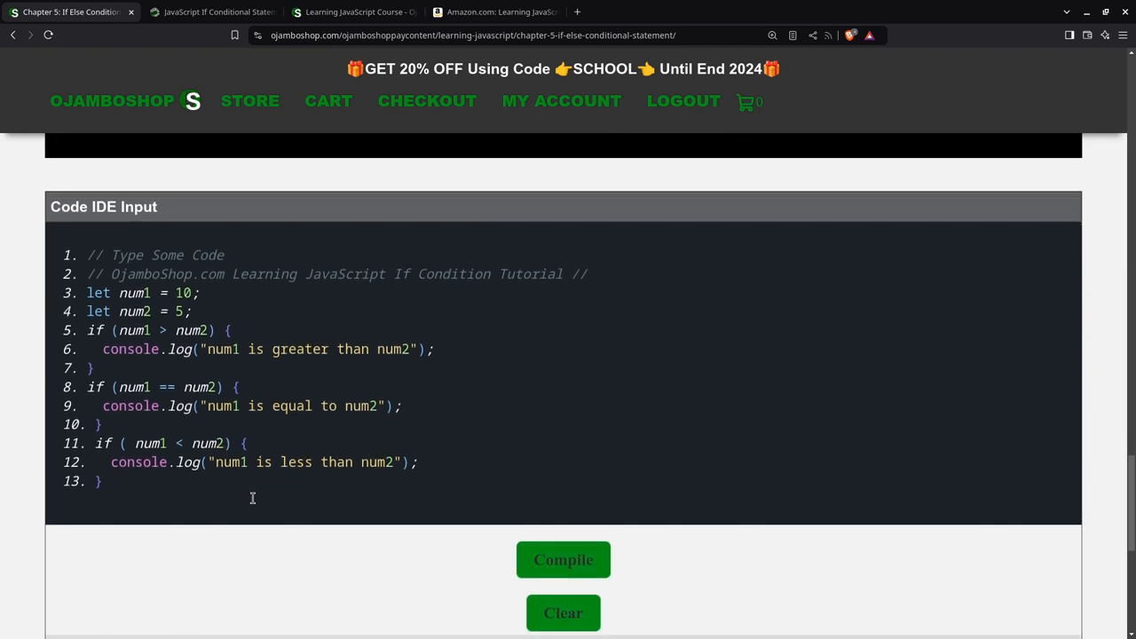
{"action": "left_click", "coordinate": [563, 559]}
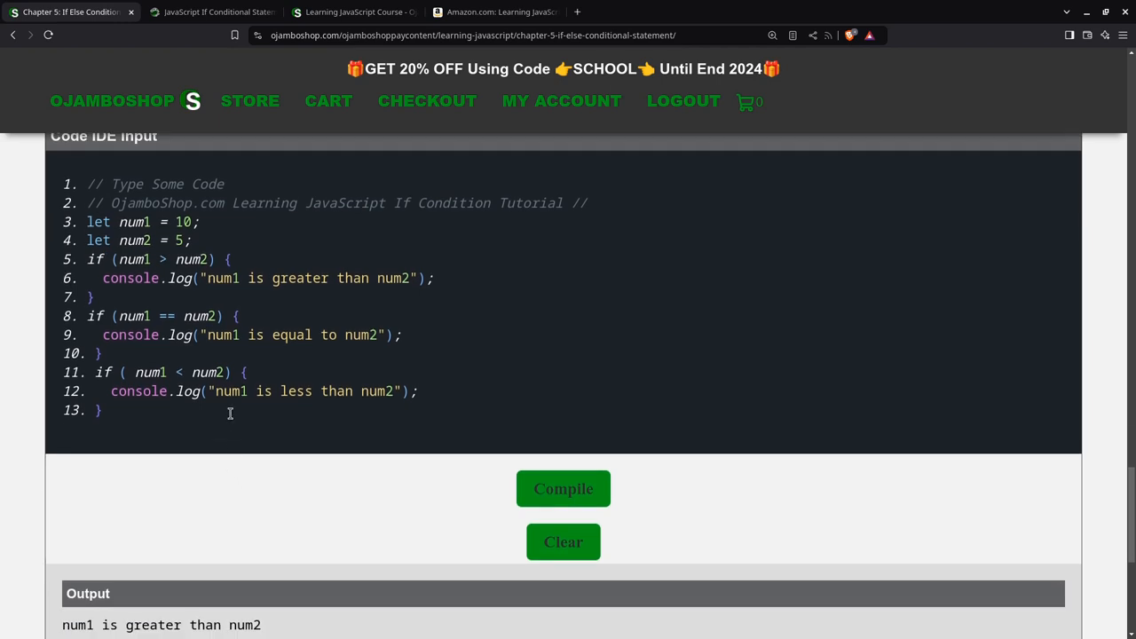
{"action": "mouse_move", "coordinate": [260, 405]}
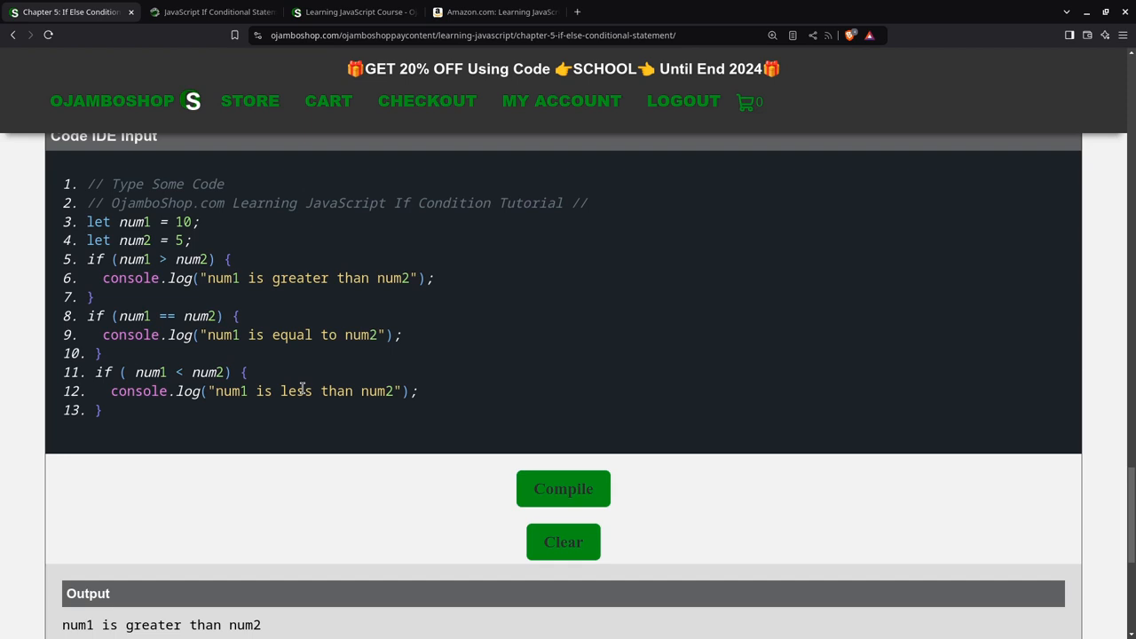
{"action": "mouse_move", "coordinate": [362, 412]}
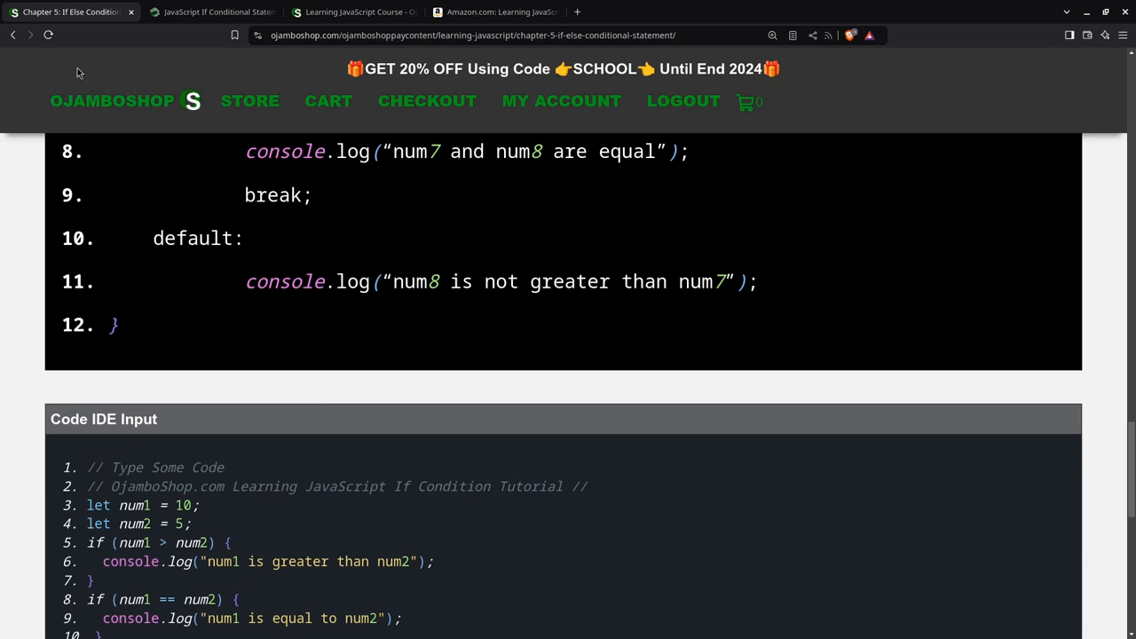
{"action": "mouse_move", "coordinate": [74, 25]}
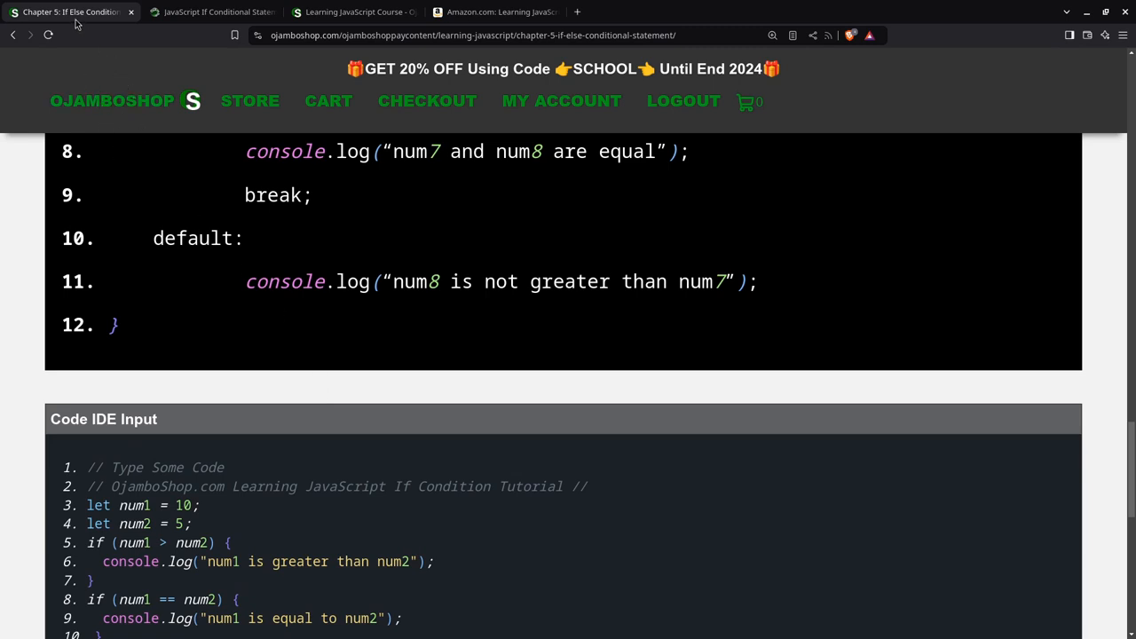
- Switch to the Ojambo.com JavaScript If Conditional Statement article and read down its body
{"action": "left_click", "coordinate": [213, 11]}
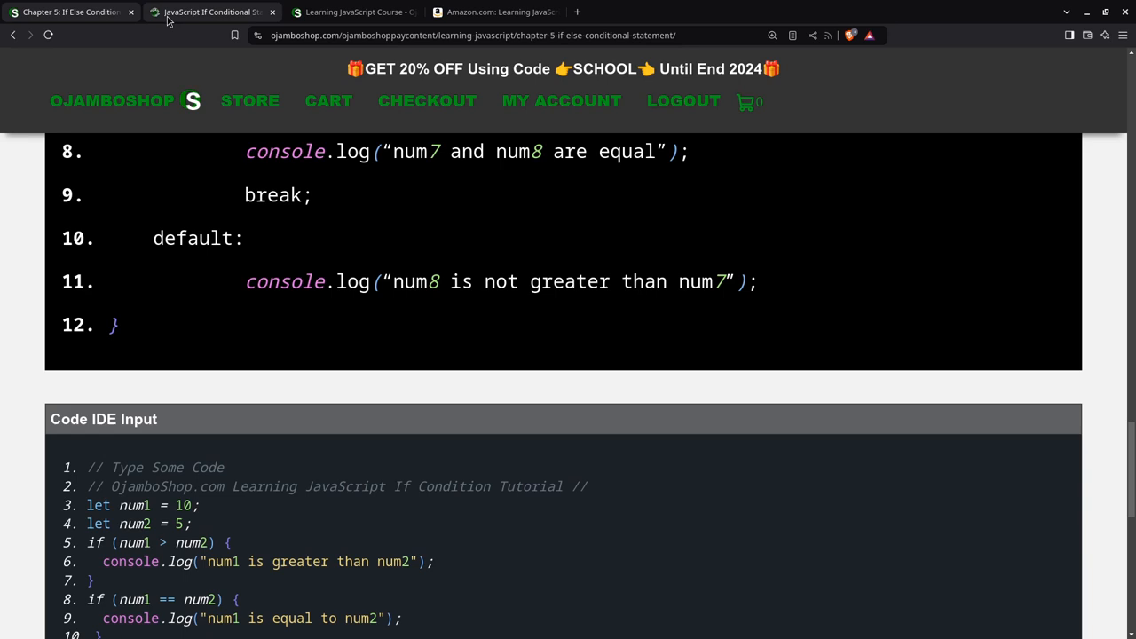
{"action": "left_click", "coordinate": [212, 11]}
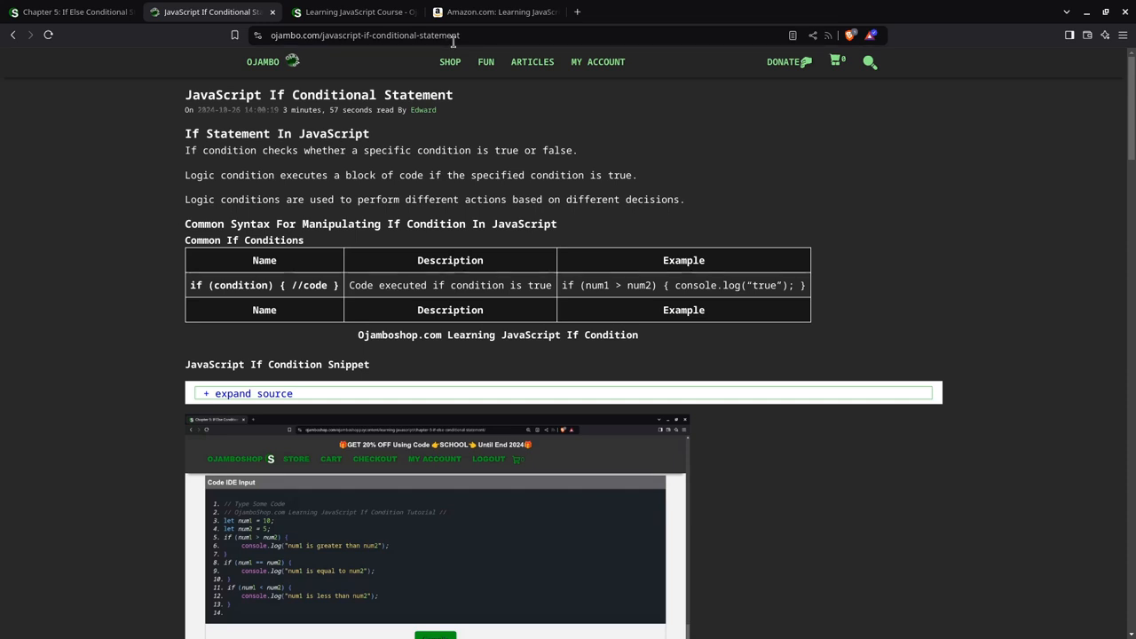
{"action": "mouse_move", "coordinate": [220, 192]}
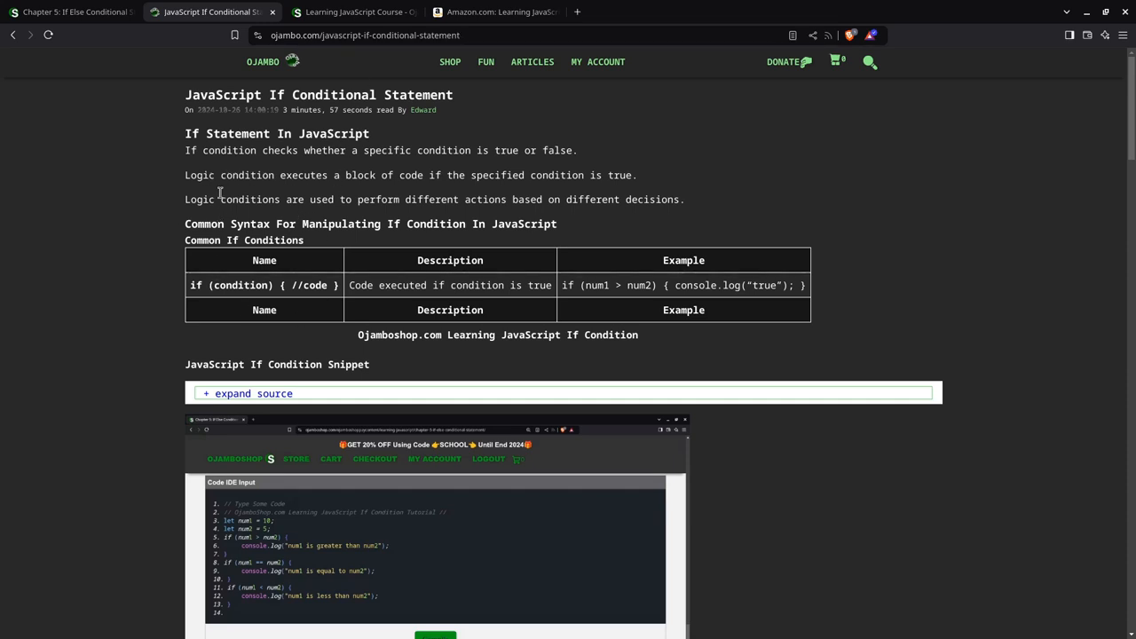
{"action": "scroll", "scroll_direction": "down", "scroll_amount": 3}
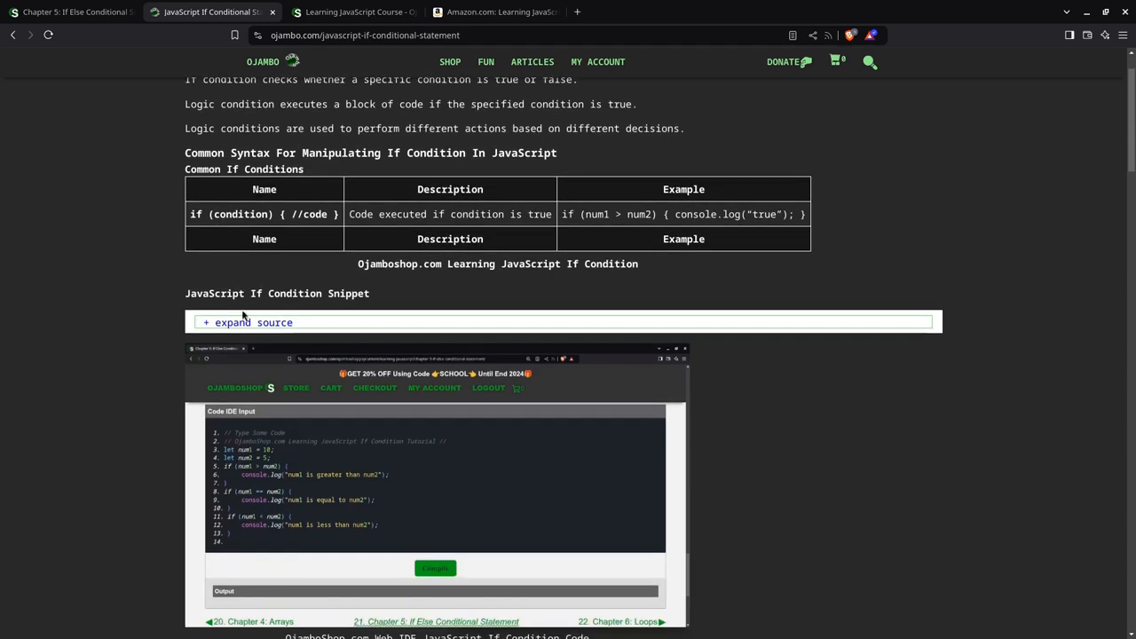
{"action": "scroll", "scroll_direction": "down", "scroll_amount": 3}
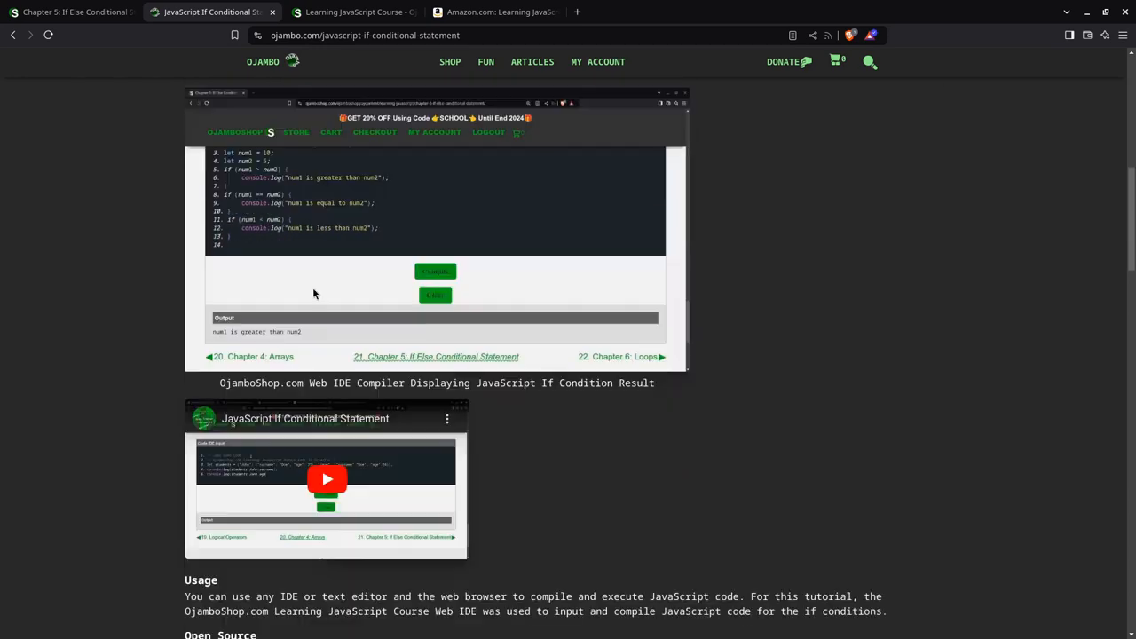
{"action": "scroll", "scroll_direction": "down", "scroll_amount": 3}
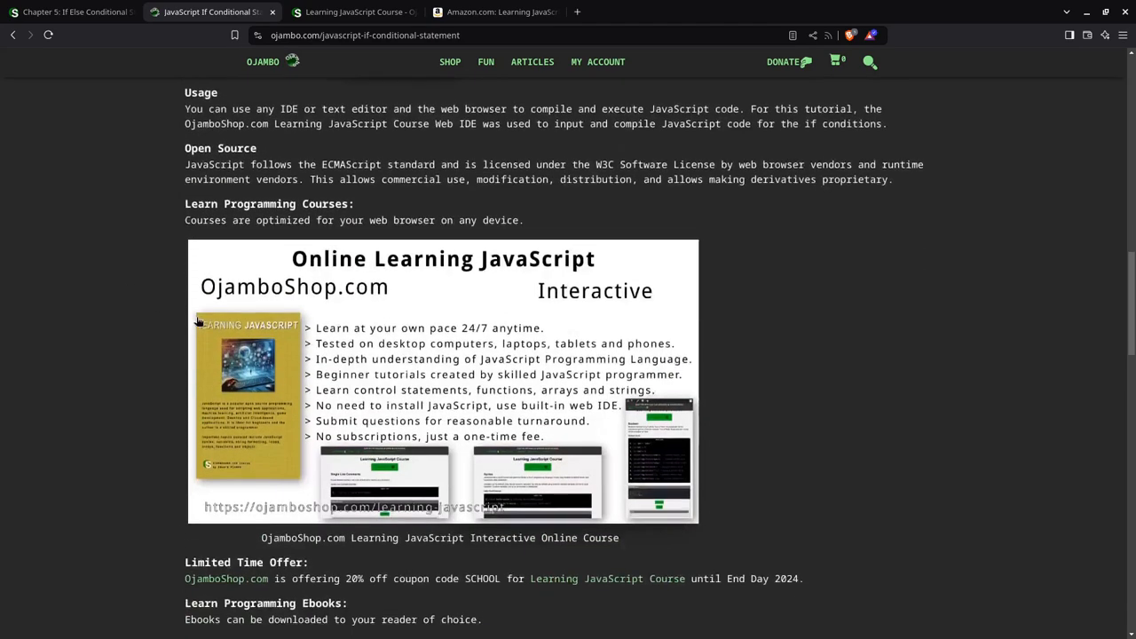
- Continue down past the course and ebook images to the References list
{"action": "scroll", "scroll_direction": "down", "scroll_amount": 3}
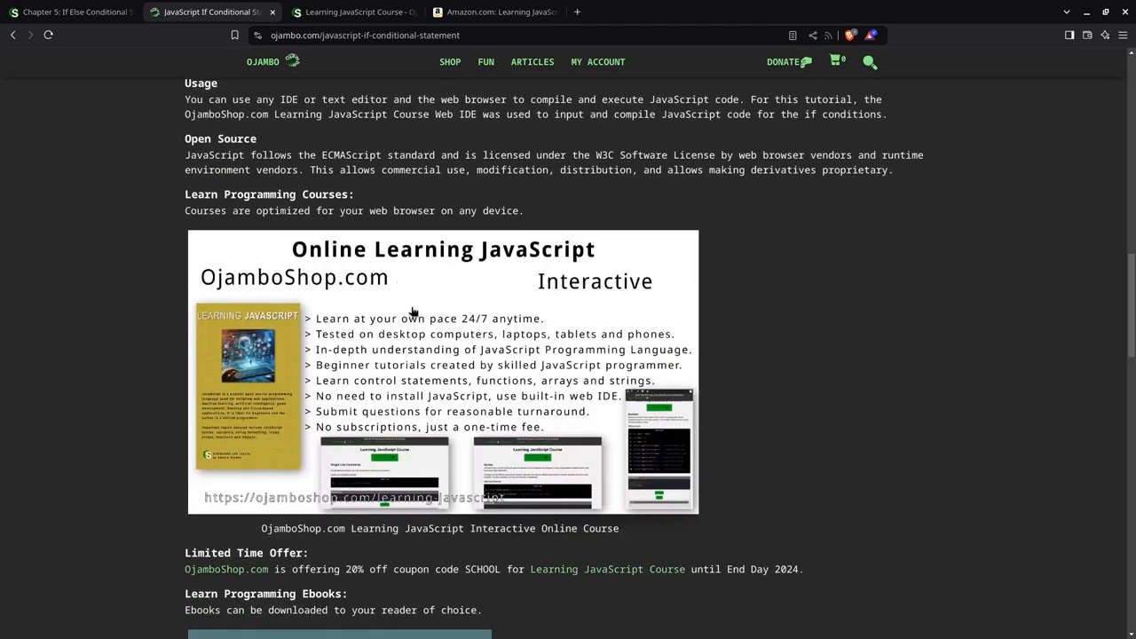
{"action": "scroll", "scroll_direction": "down", "scroll_amount": 3}
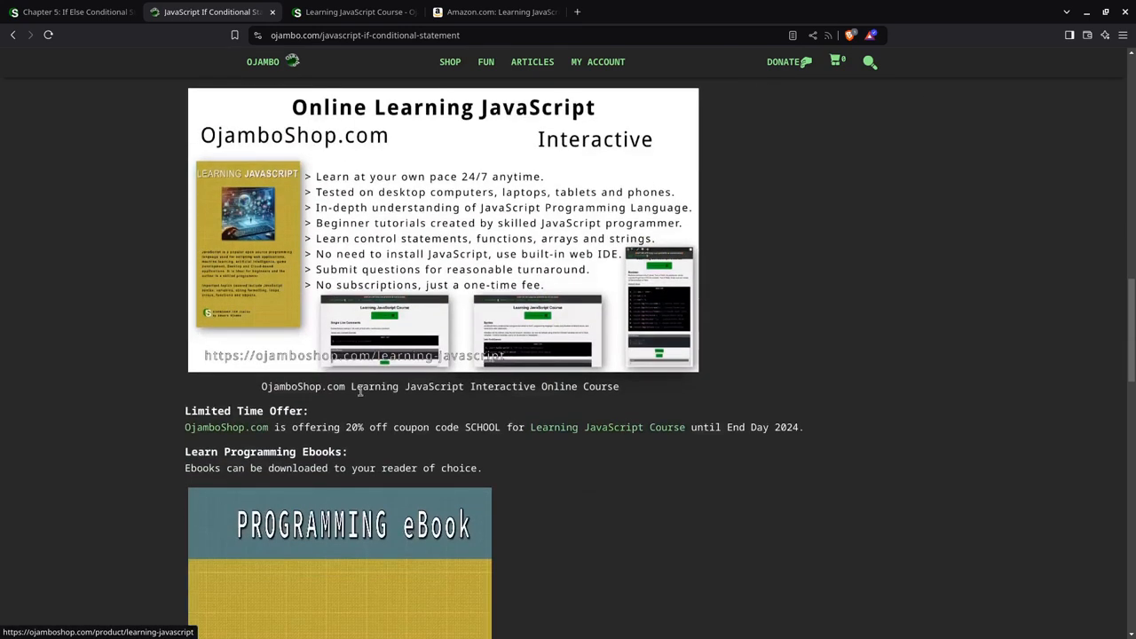
{"action": "mouse_move", "coordinate": [789, 433]}
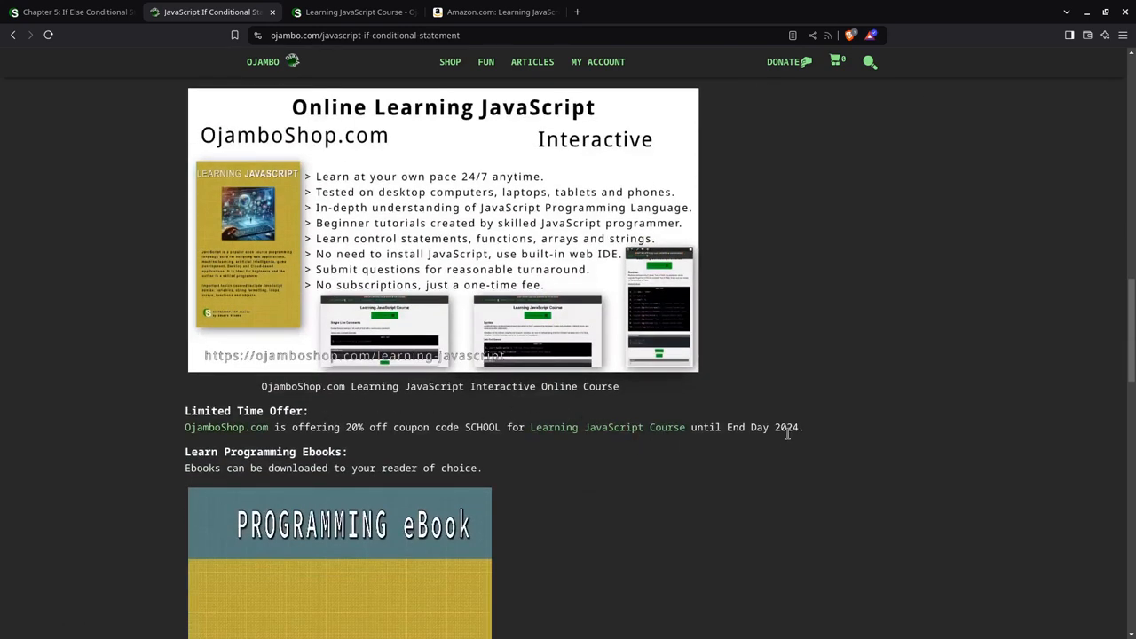
{"action": "scroll", "scroll_direction": "down", "scroll_amount": 3}
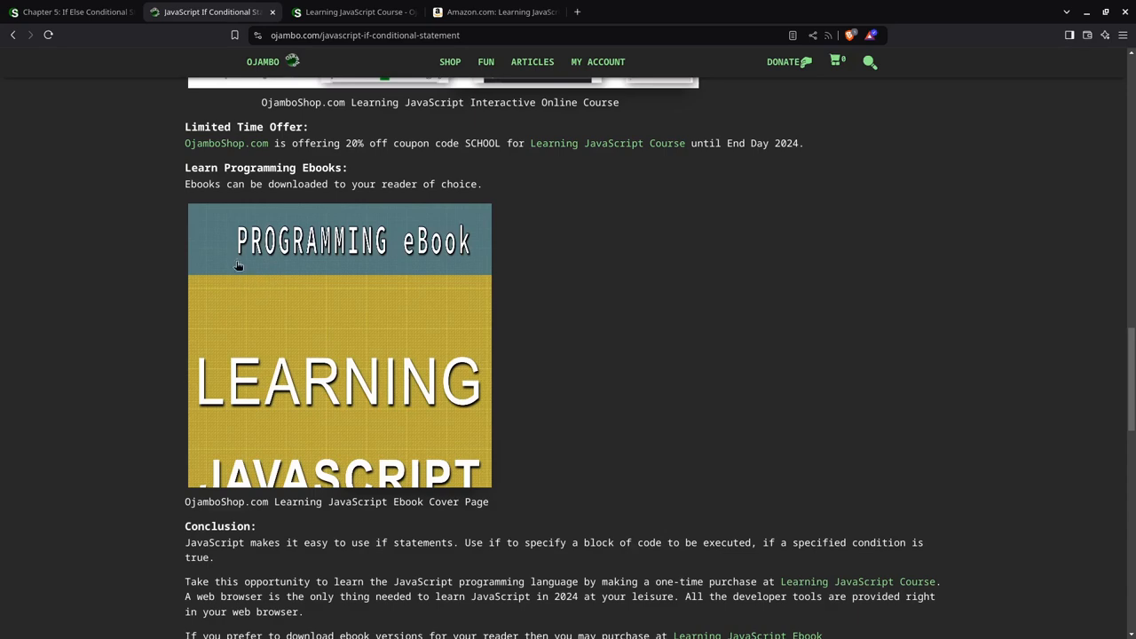
{"action": "mouse_move", "coordinate": [281, 267]}
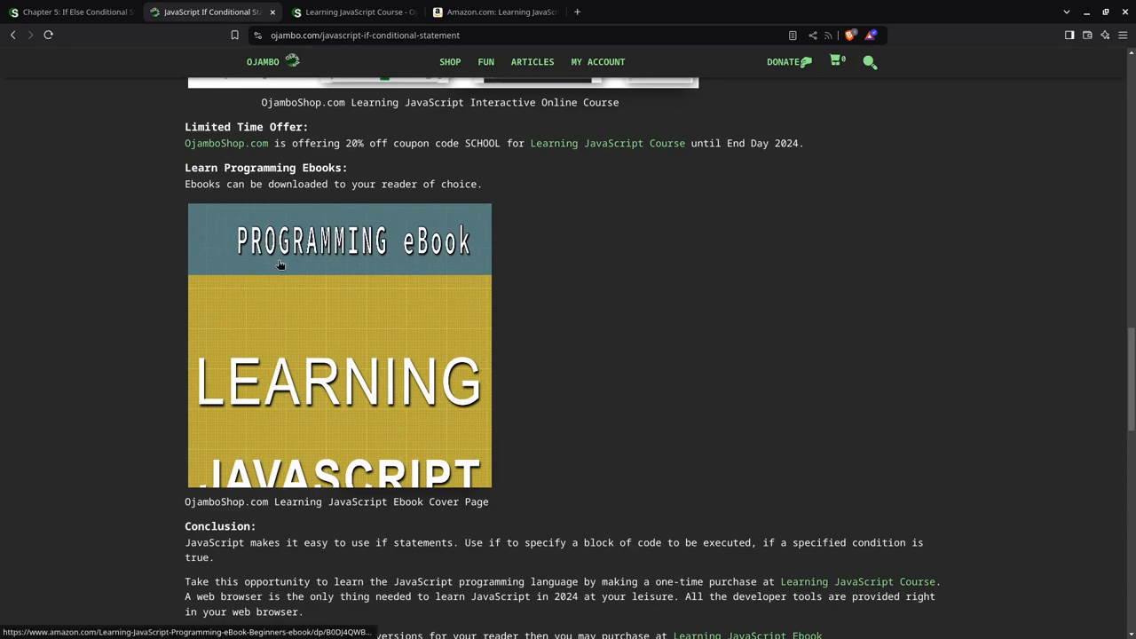
{"action": "scroll", "scroll_direction": "down", "scroll_amount": 3}
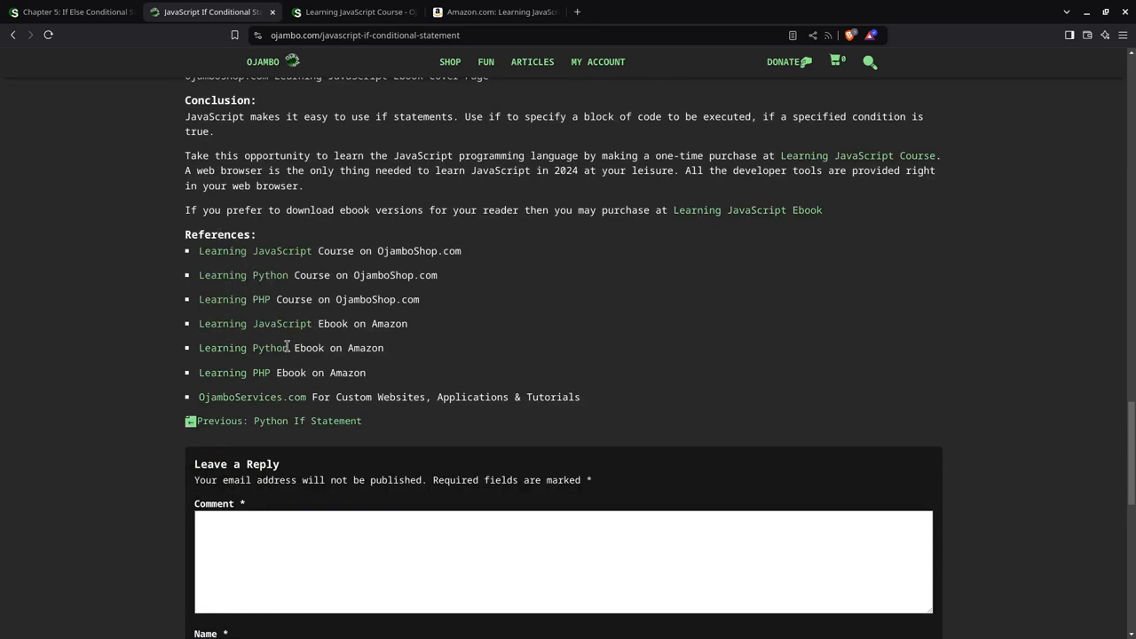
{"action": "mouse_move", "coordinate": [377, 165]}
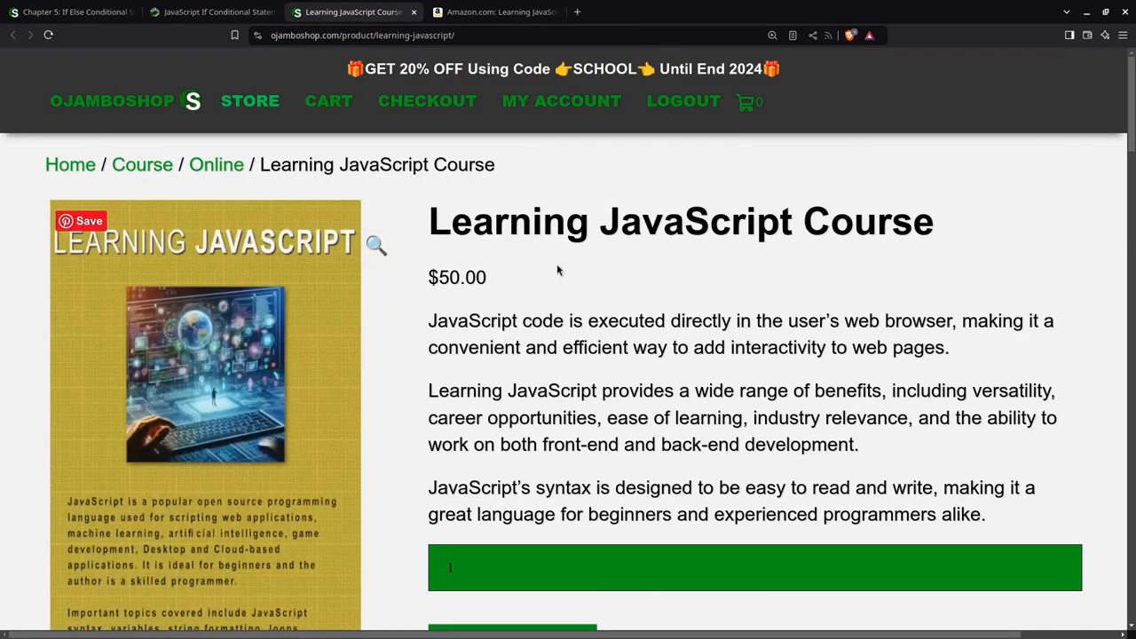
{"action": "mouse_move", "coordinate": [683, 87]}
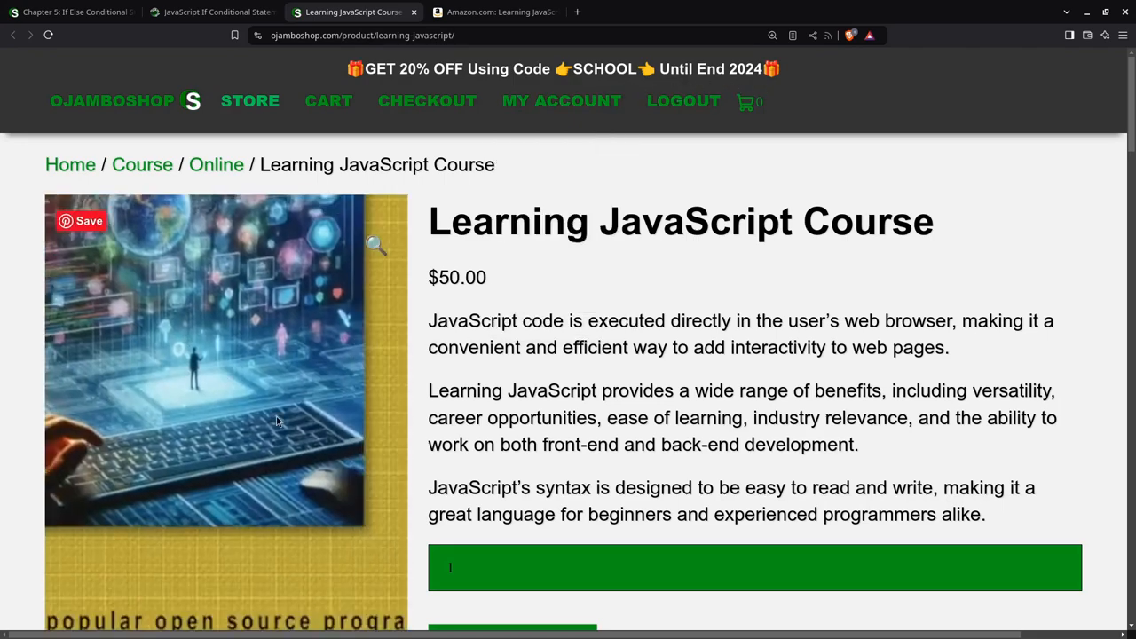
- View the $50.00 Learning JavaScript Course purchase options, then go to the Amazon ebook listing
{"action": "scroll", "scroll_direction": "down", "scroll_amount": 3}
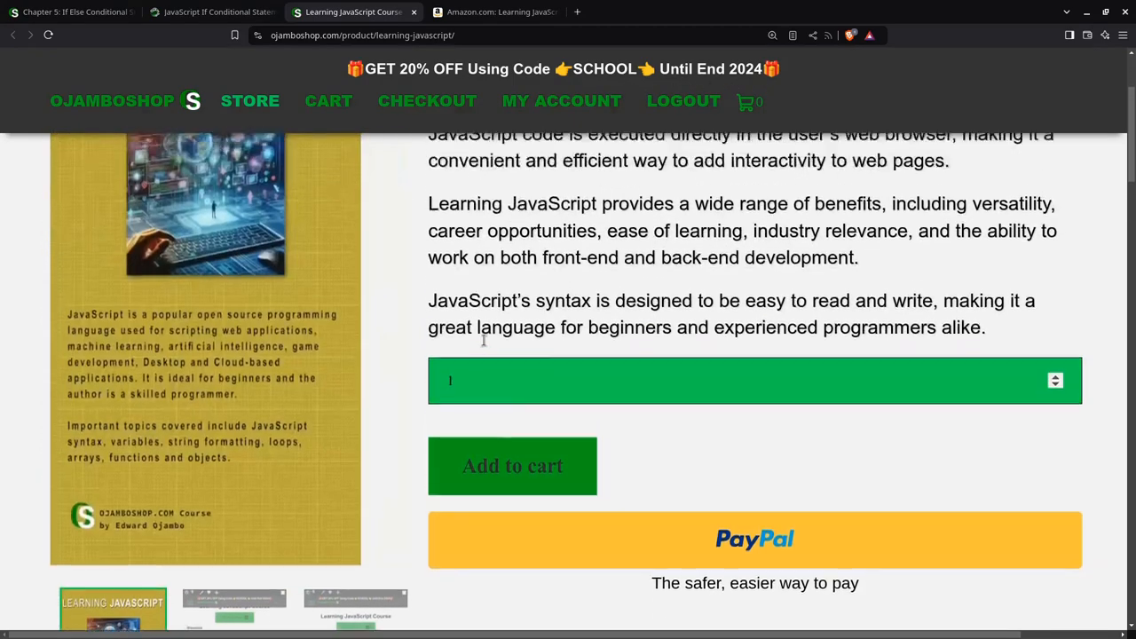
{"action": "left_click", "coordinate": [493, 11]}
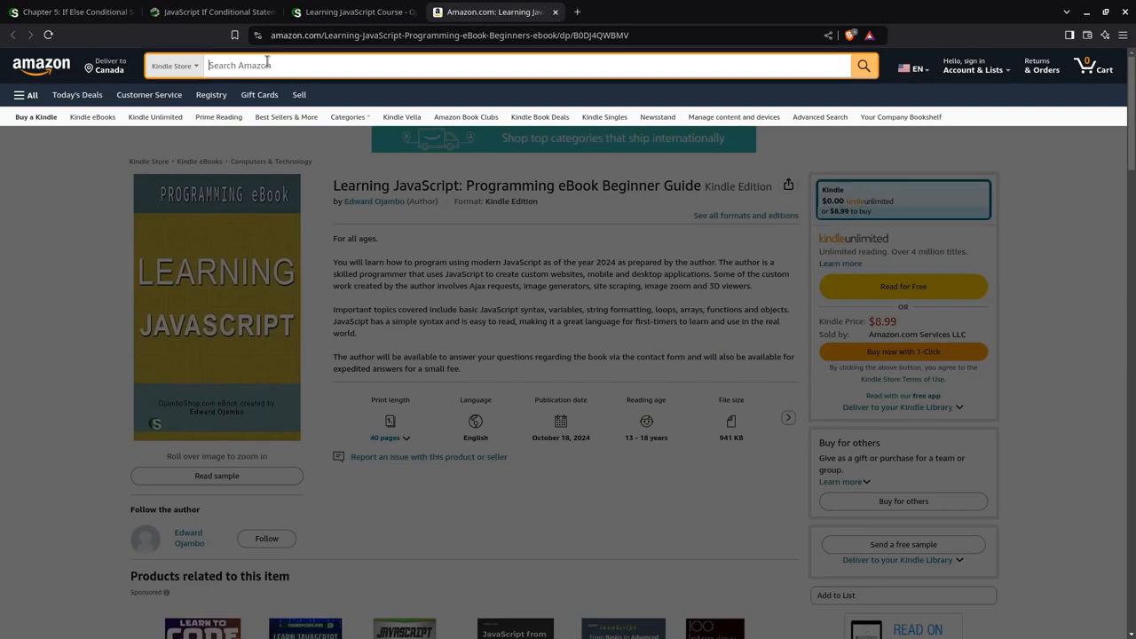
- Search Amazon for Edward Ojambo and open his author page listing his ebooks
{"action": "type", "text": "edward ojambo"}
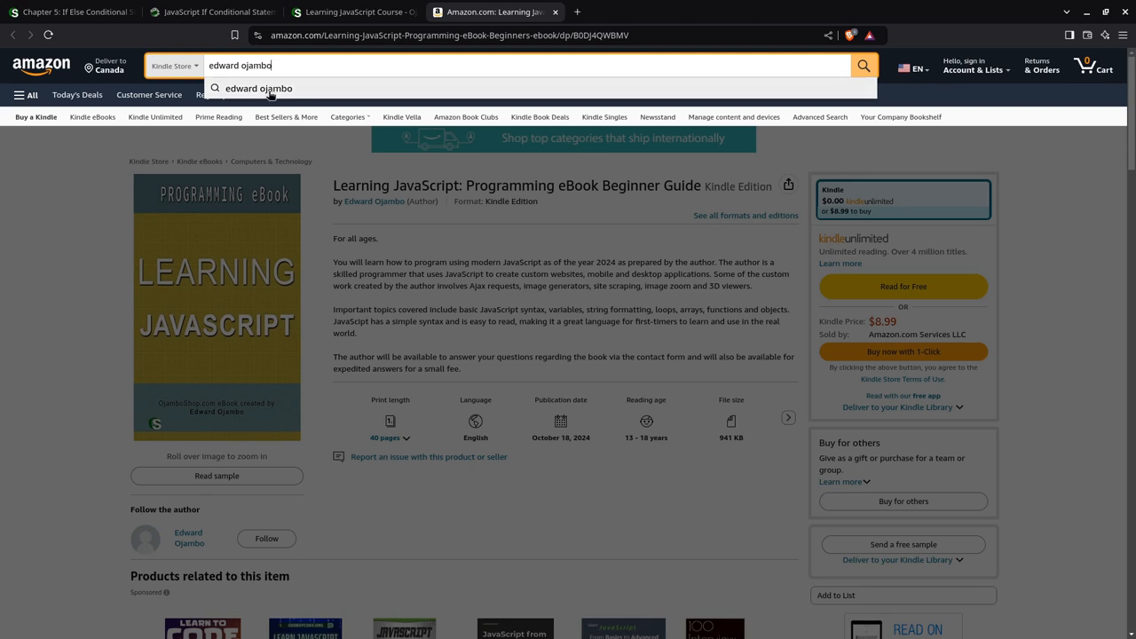
{"action": "left_click", "coordinate": [863, 64]}
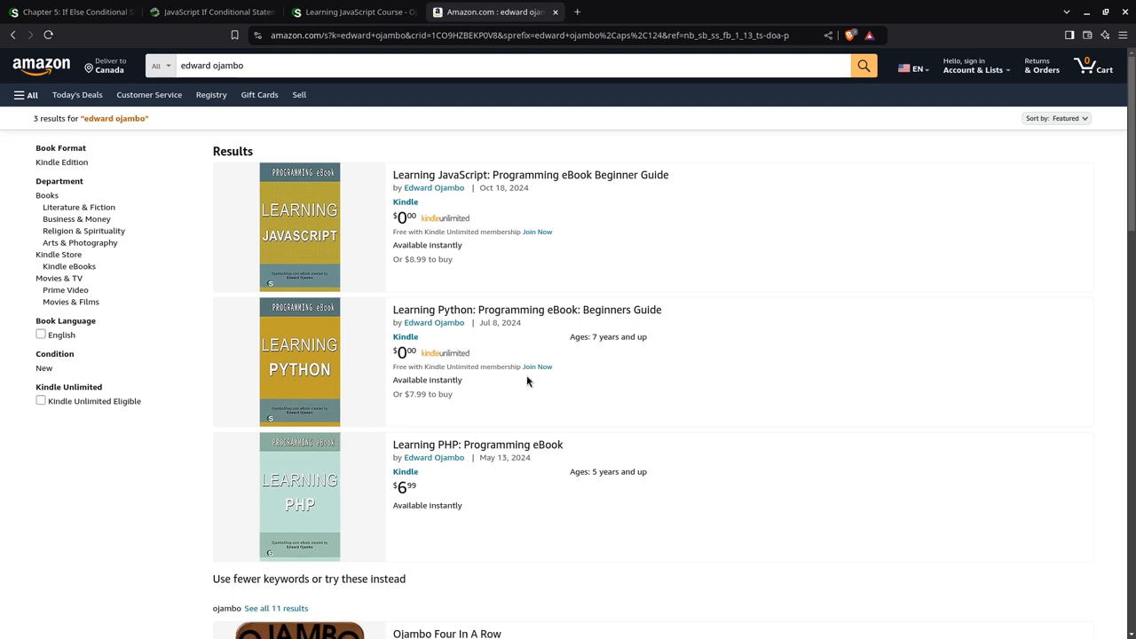
{"action": "left_click", "coordinate": [433, 188]}
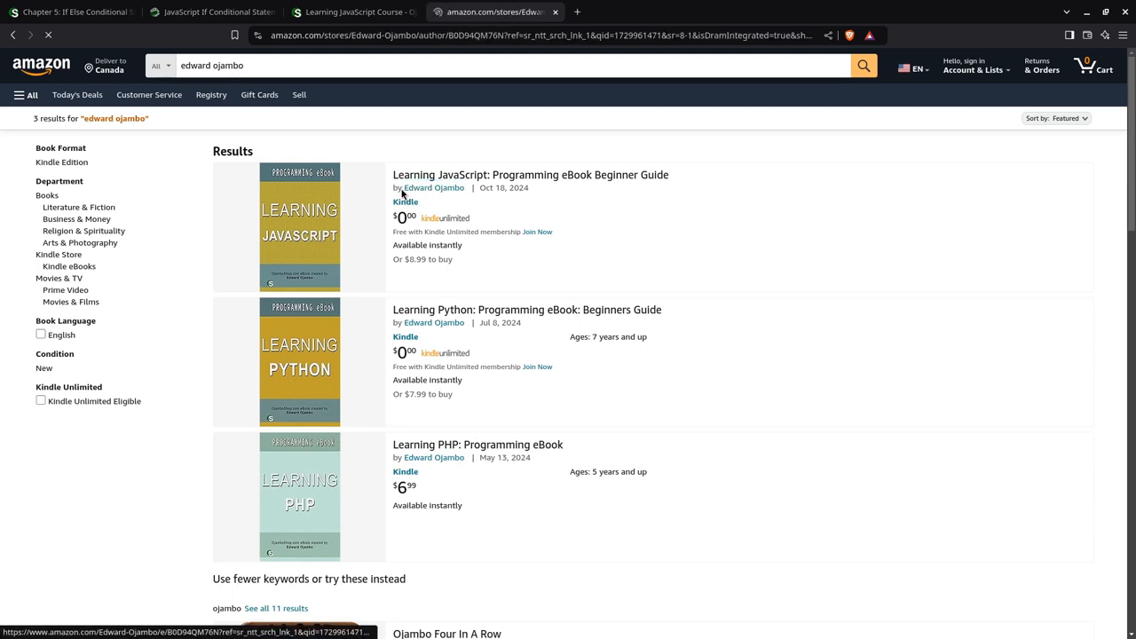
{"action": "left_click", "coordinate": [434, 188]}
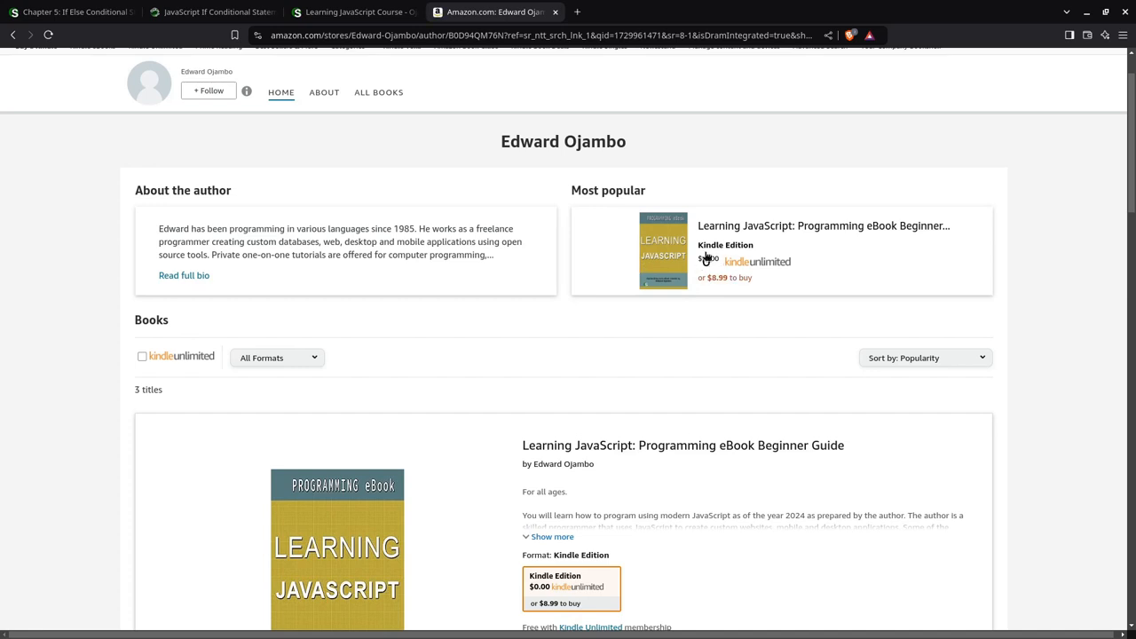
{"action": "mouse_move", "coordinate": [680, 282]}
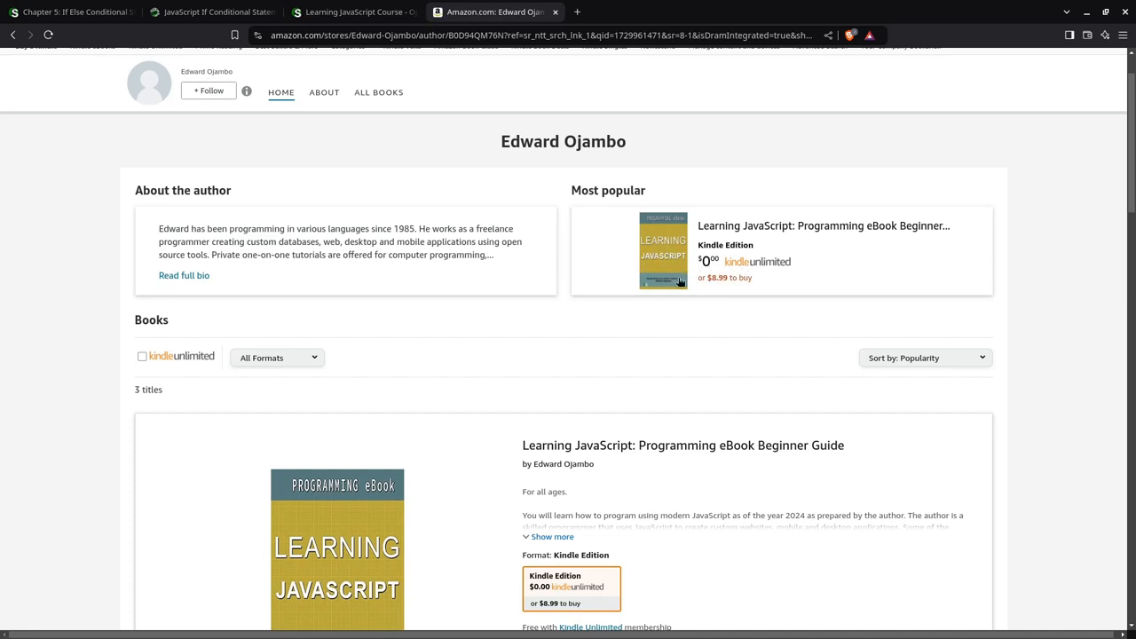
{"action": "scroll", "scroll_direction": "down", "scroll_amount": 3}
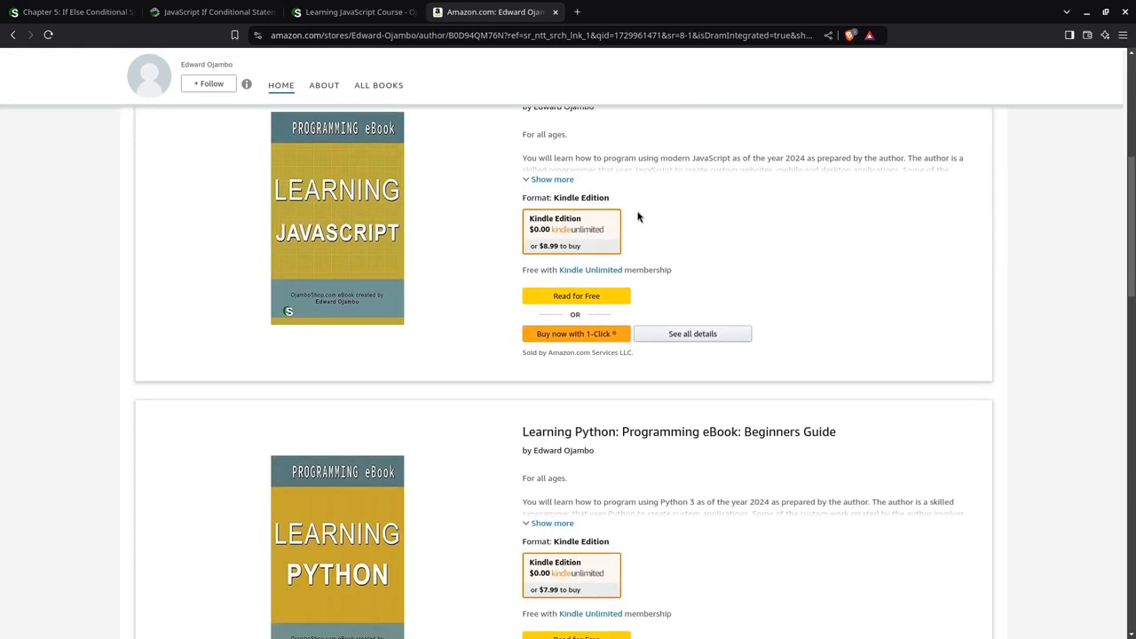